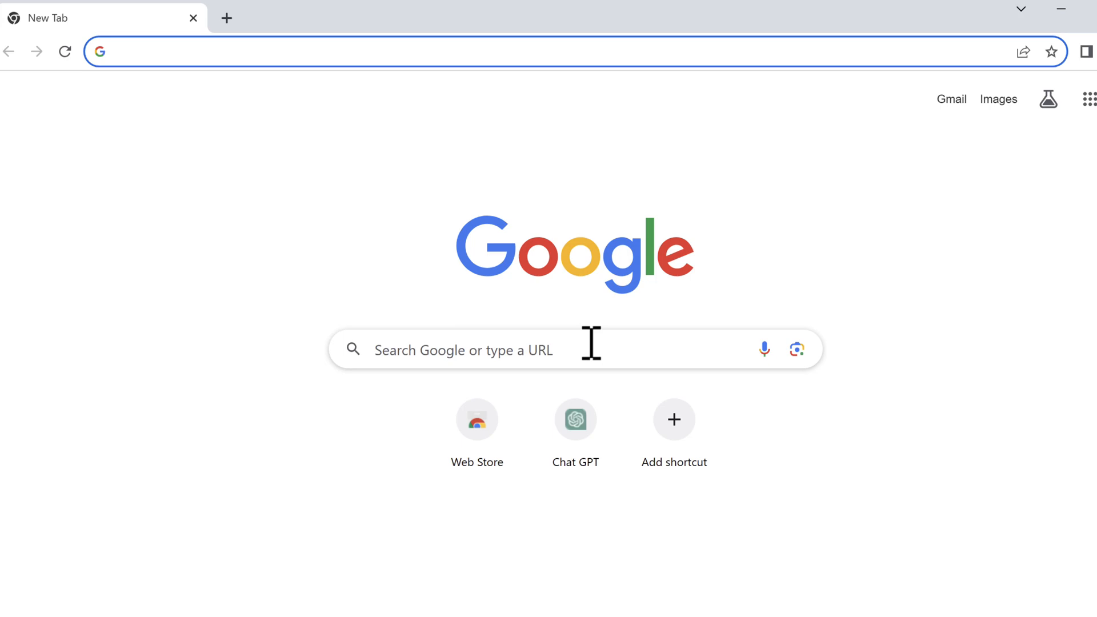
# - Google 'visual studio code community edition' and open the Visual Studio 2022 Community page
pyautogui.click(490, 349)
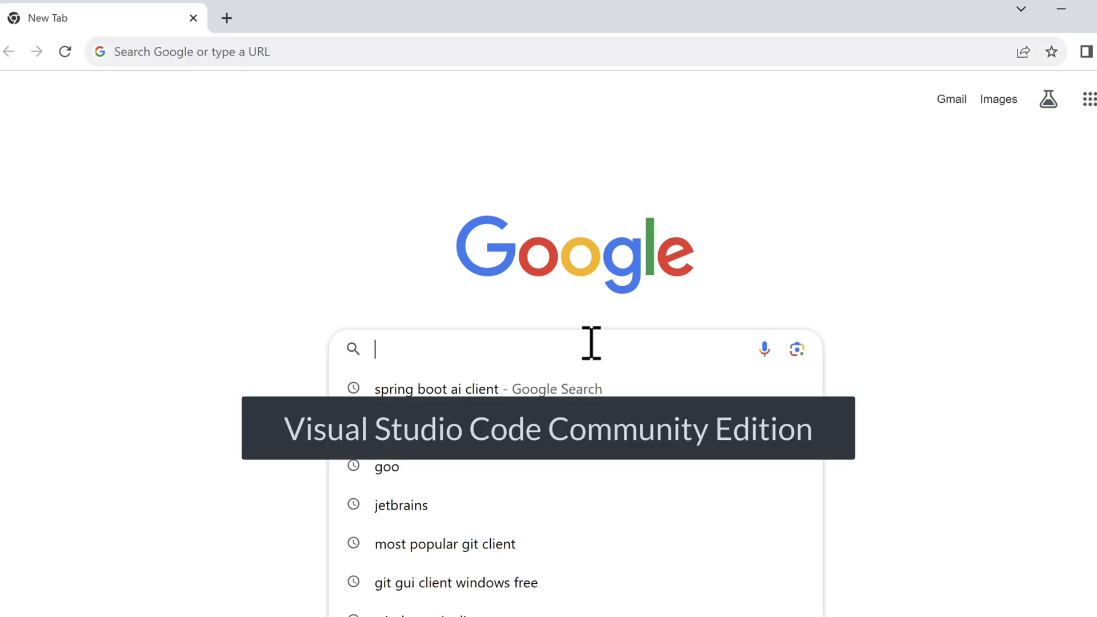
pyautogui.write('visual studio code community edition')
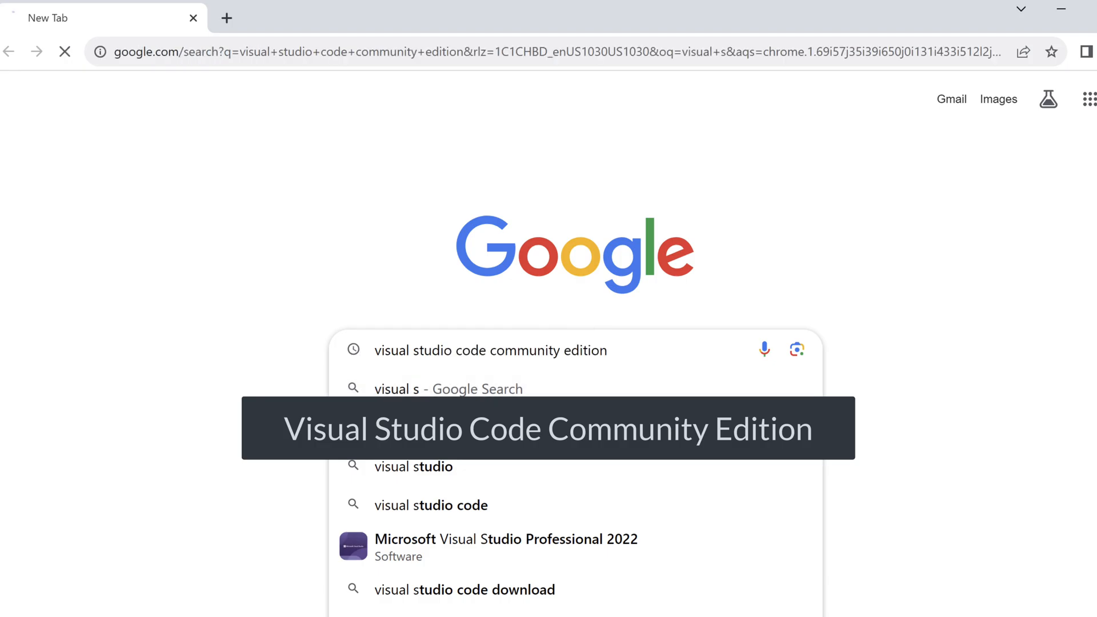
pyautogui.moveTo(560, 427)
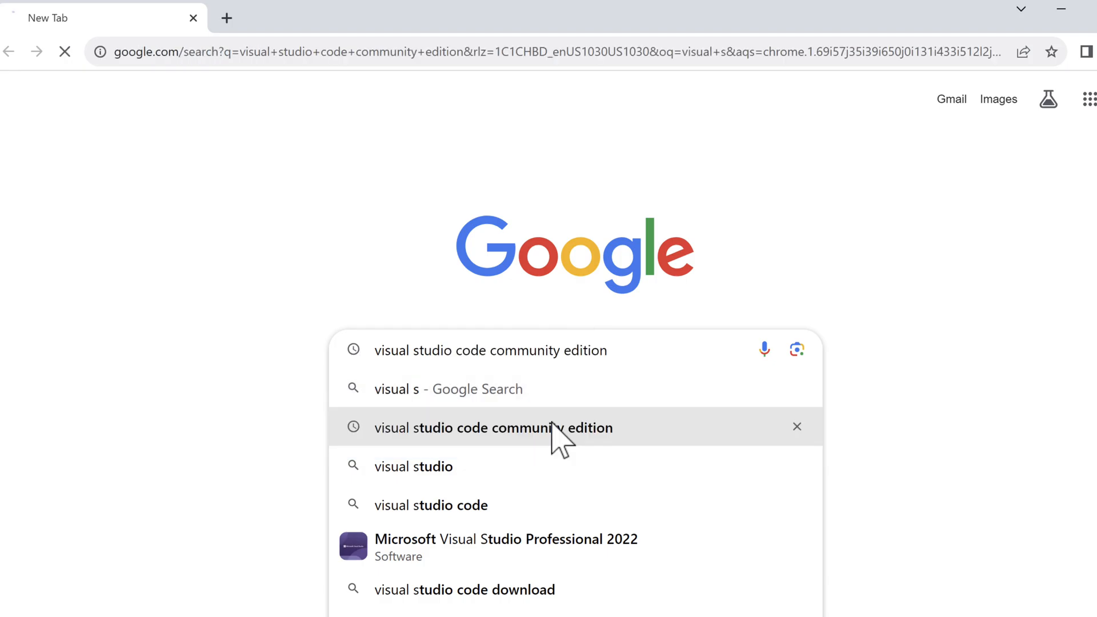
pyautogui.click(489, 427)
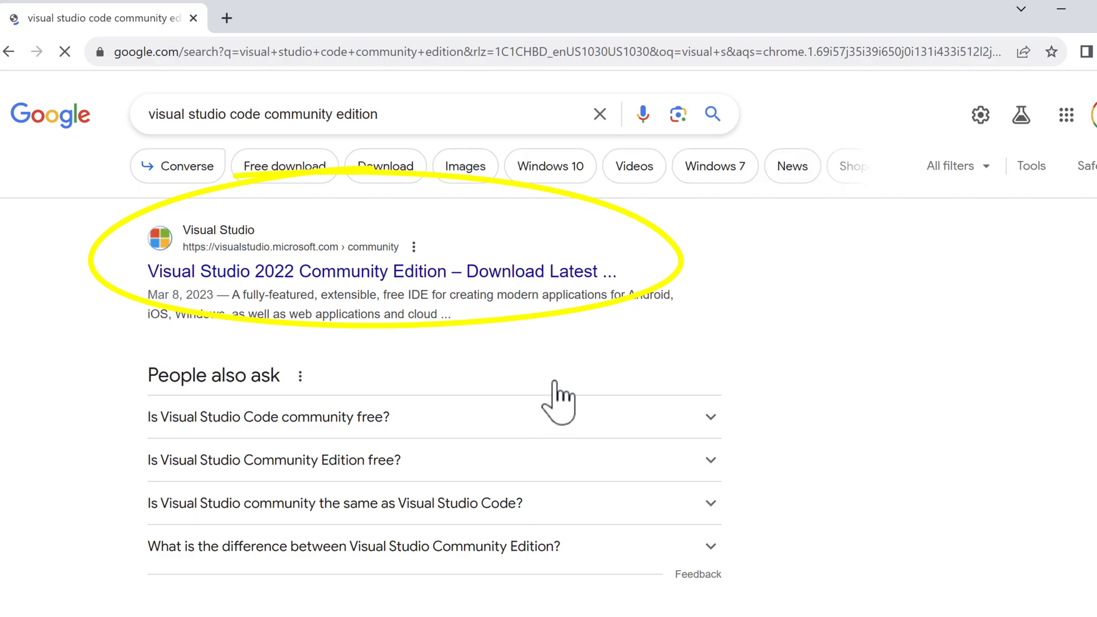
pyautogui.moveTo(567, 301)
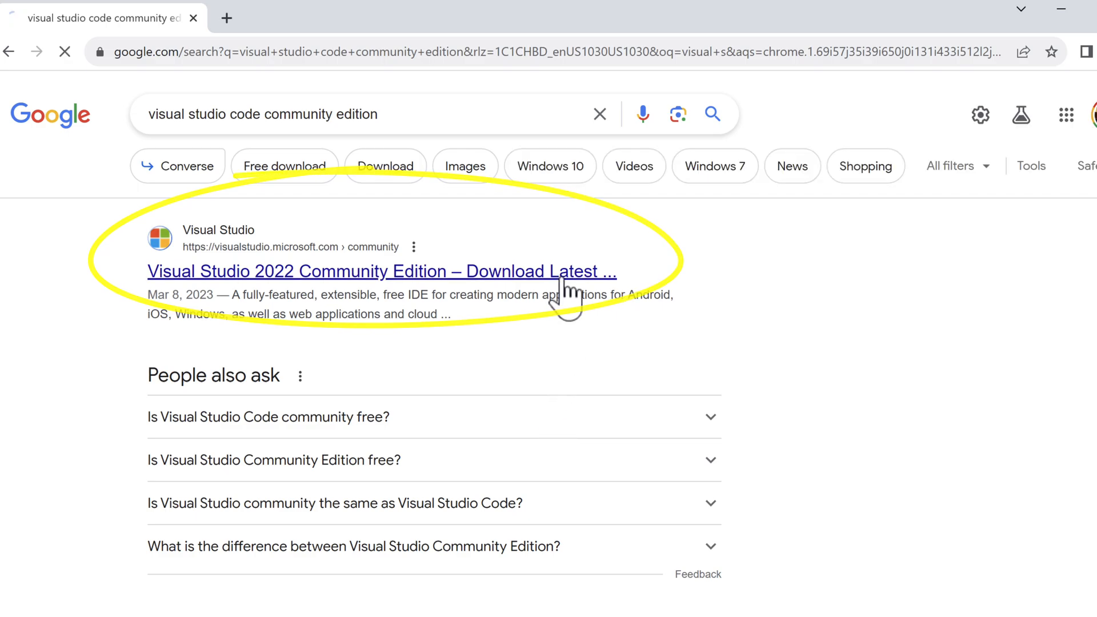
pyautogui.click(381, 271)
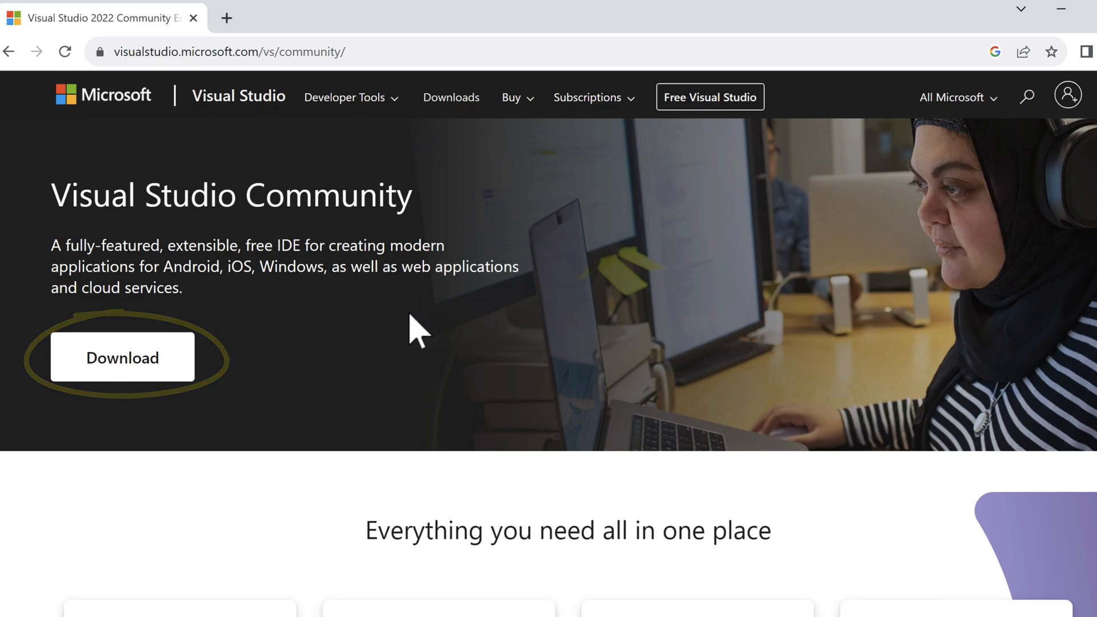
# - Download the Visual Studio Community installer and show VisualStudioSetup in its folder
pyautogui.click(121, 358)
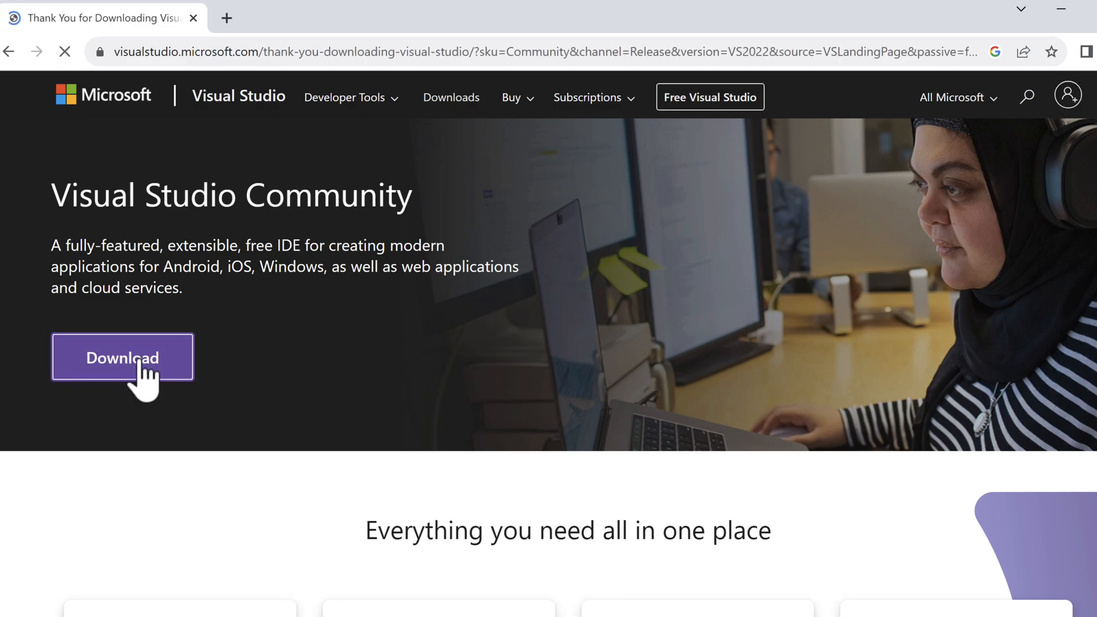
pyautogui.click(122, 358)
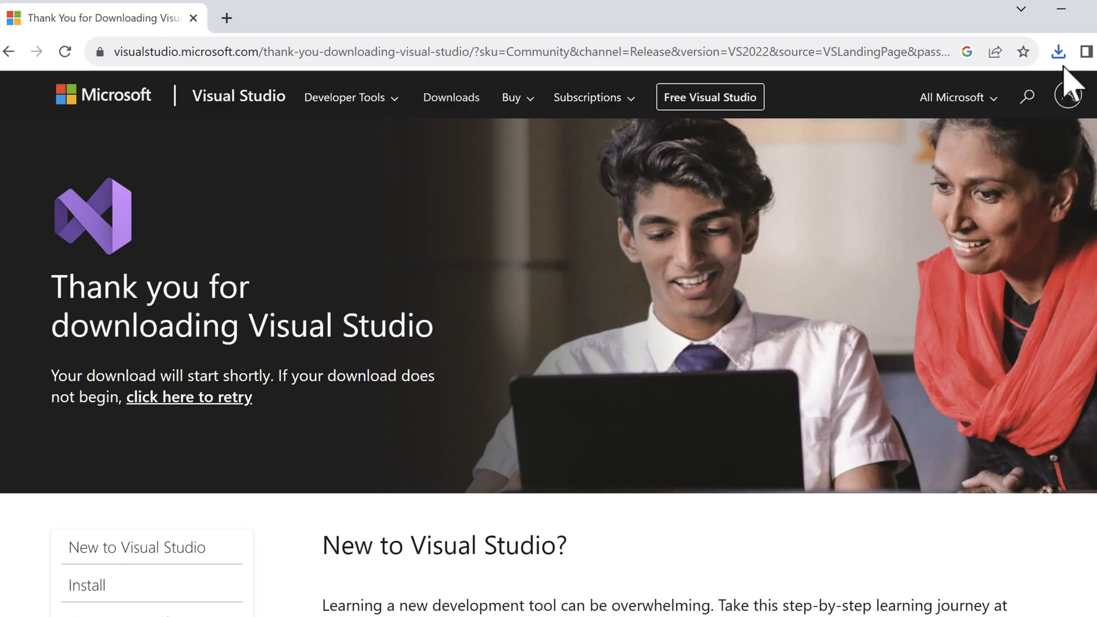
pyautogui.moveTo(1070, 70)
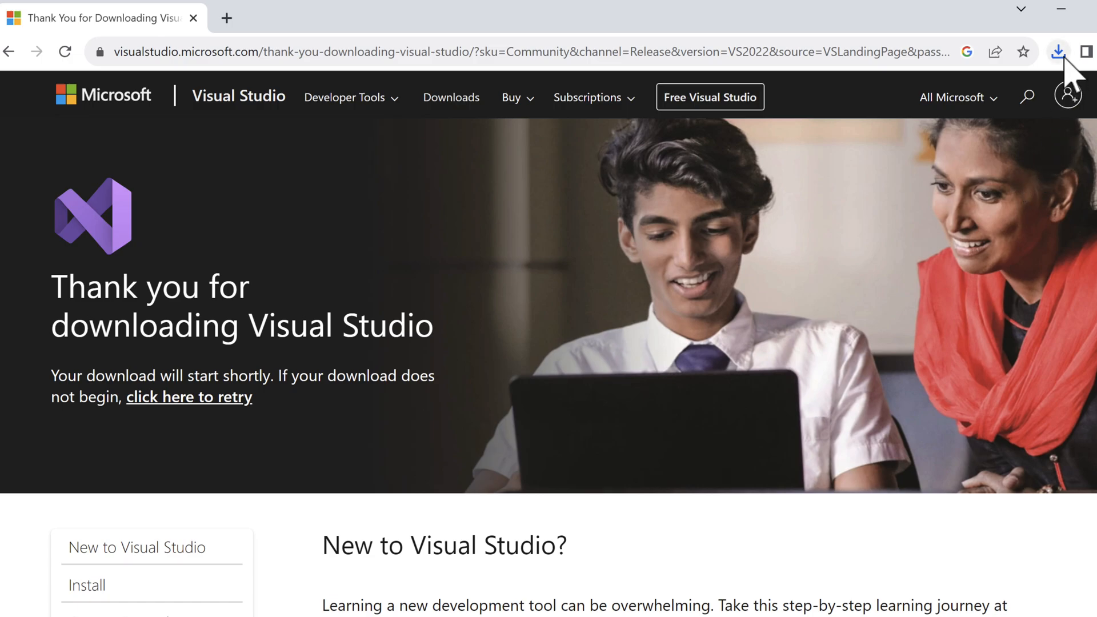
pyautogui.click(1057, 50)
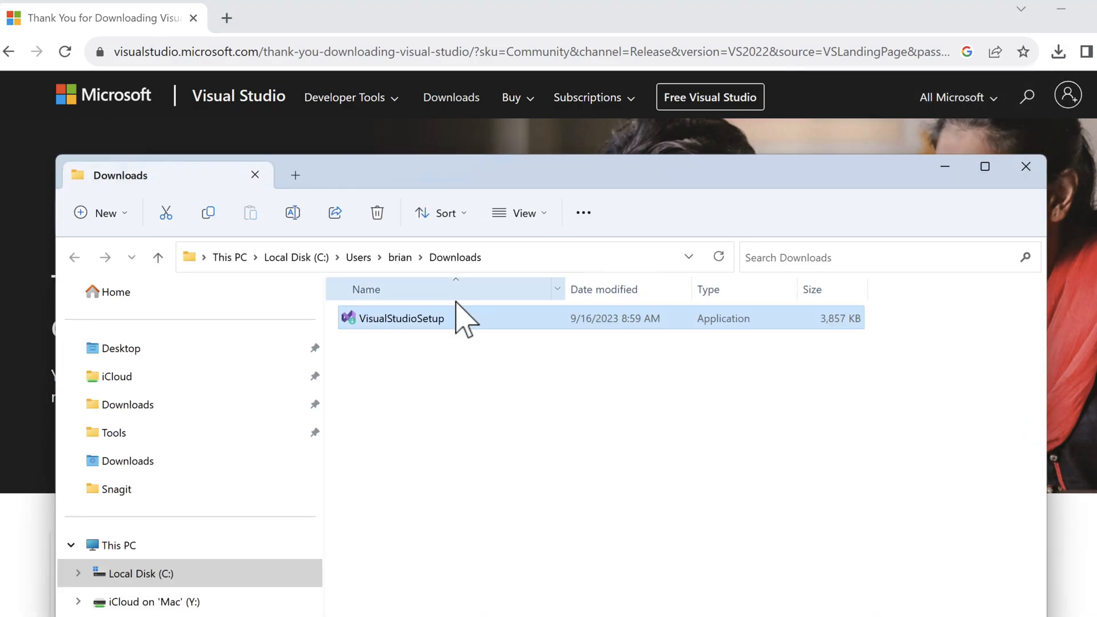
# - Run VisualStudioSetup from the Downloads folder
pyautogui.doubleClick(396, 318)
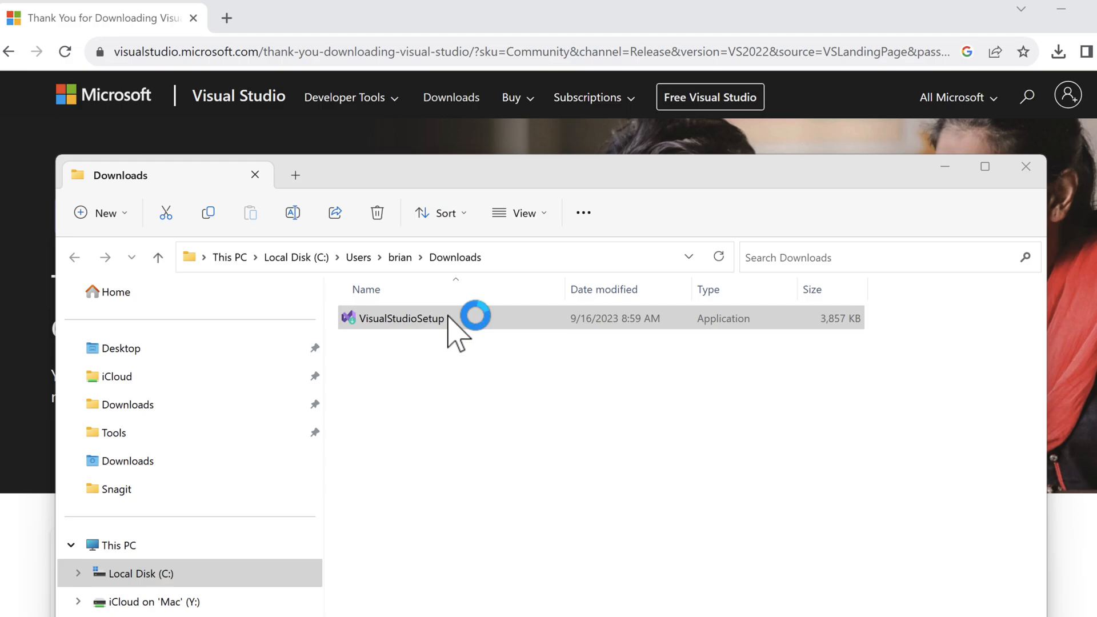
pyautogui.doubleClick(396, 318)
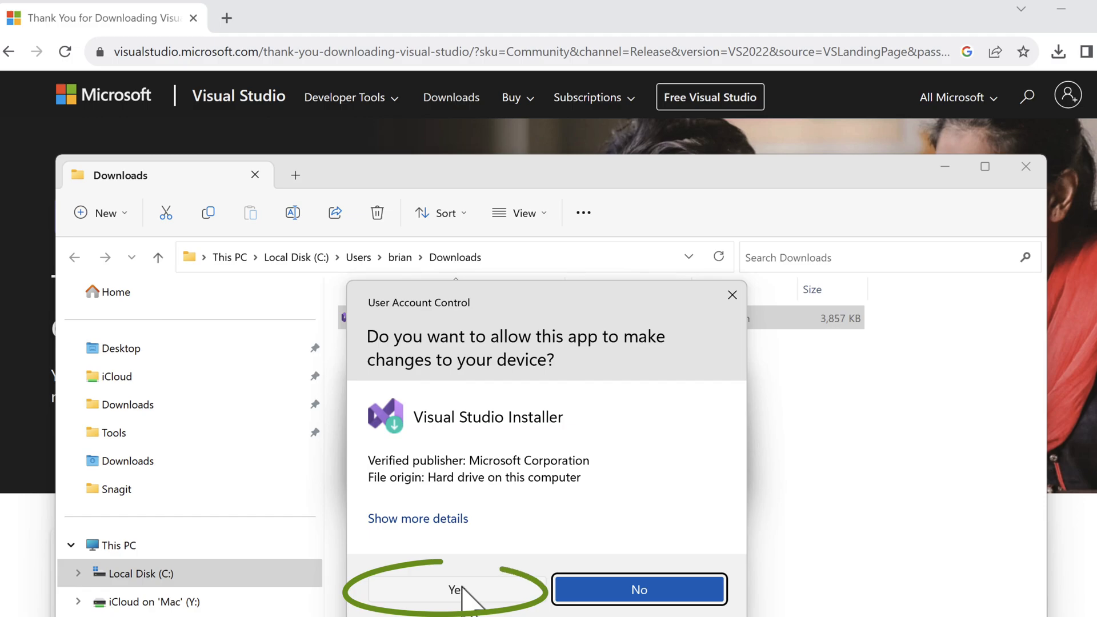
# - Approve the User Account Control prompt and continue in the Visual Studio Installer
pyautogui.click(453, 589)
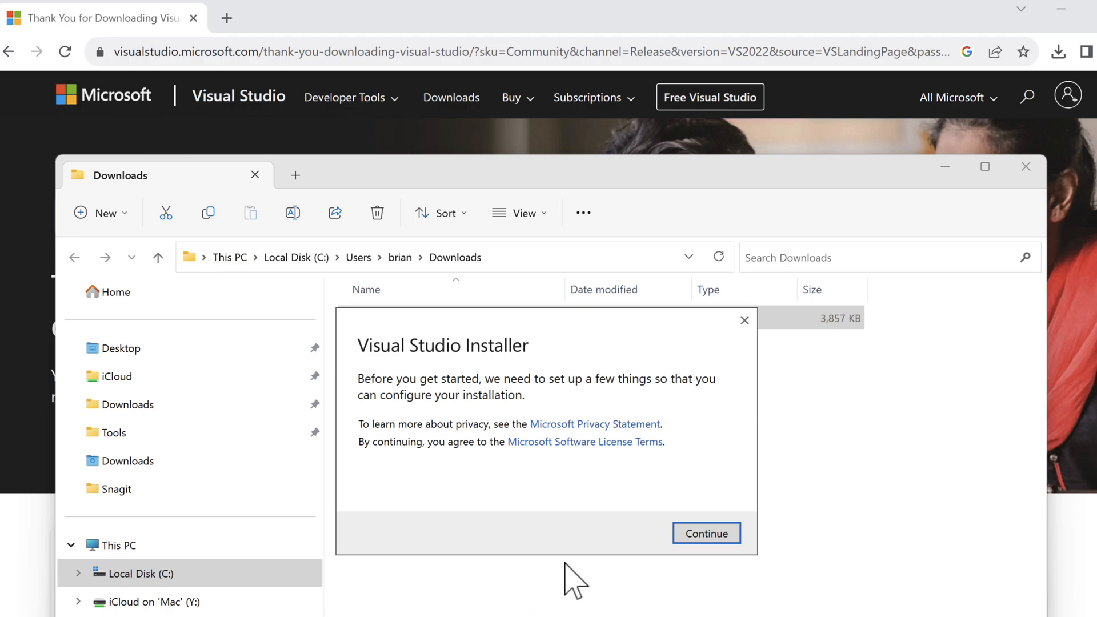
pyautogui.click(705, 533)
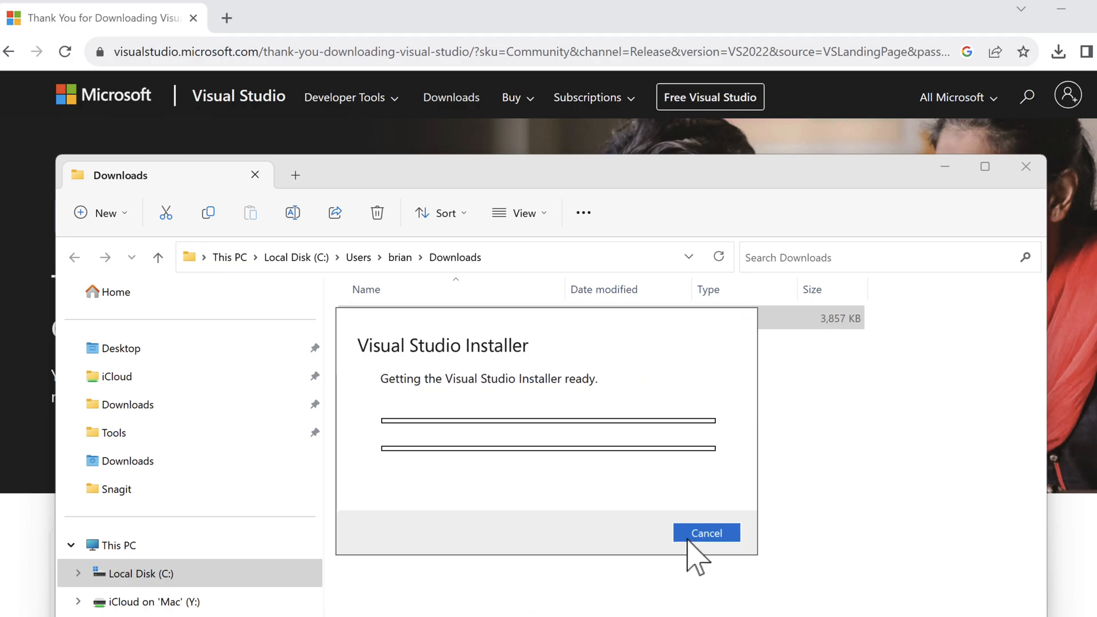
pyautogui.moveTo(622, 556)
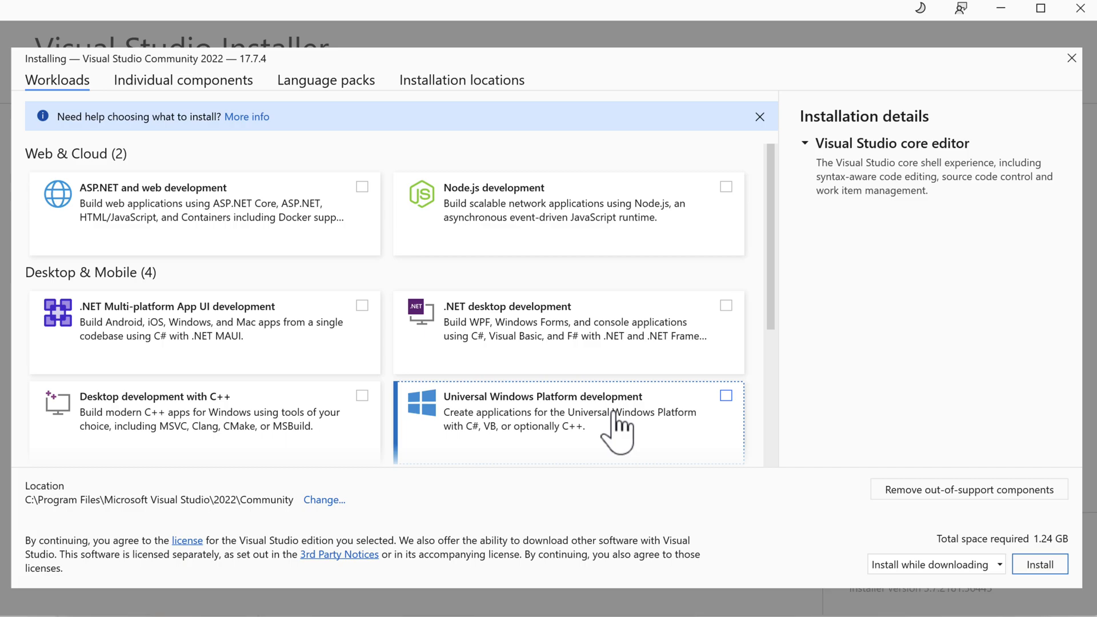
pyautogui.moveTo(619, 427)
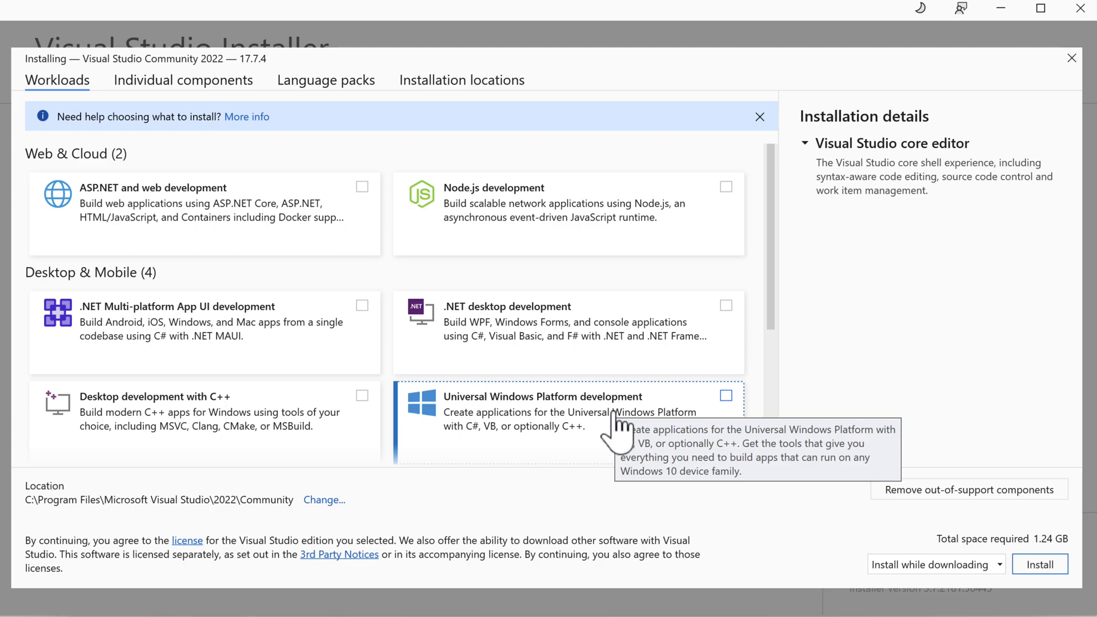
pyautogui.moveTo(904, 361)
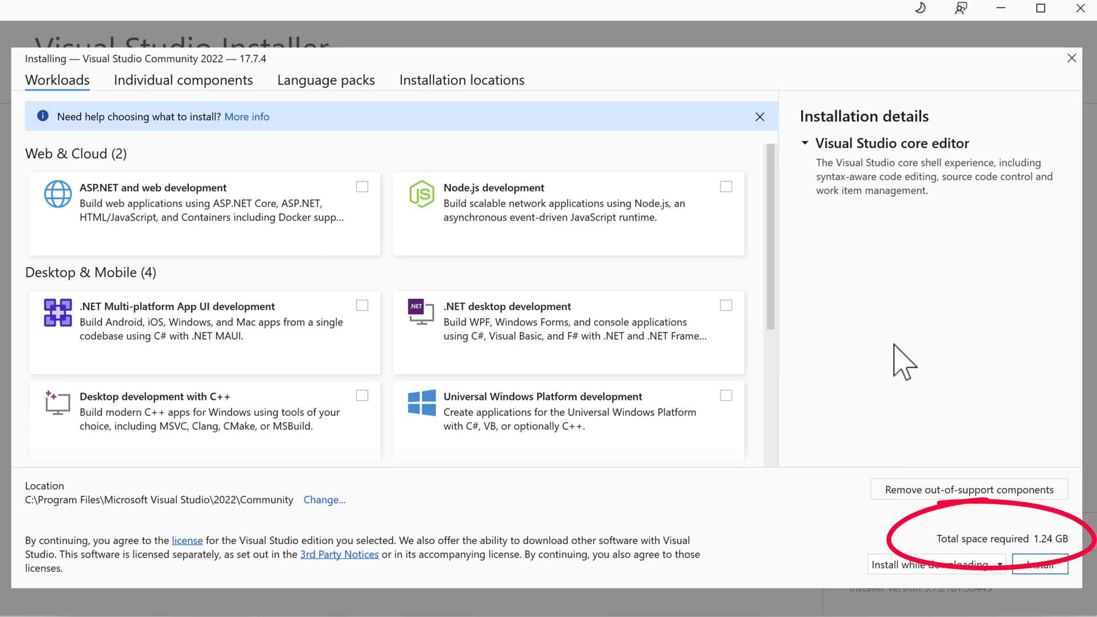
pyautogui.moveTo(779, 315)
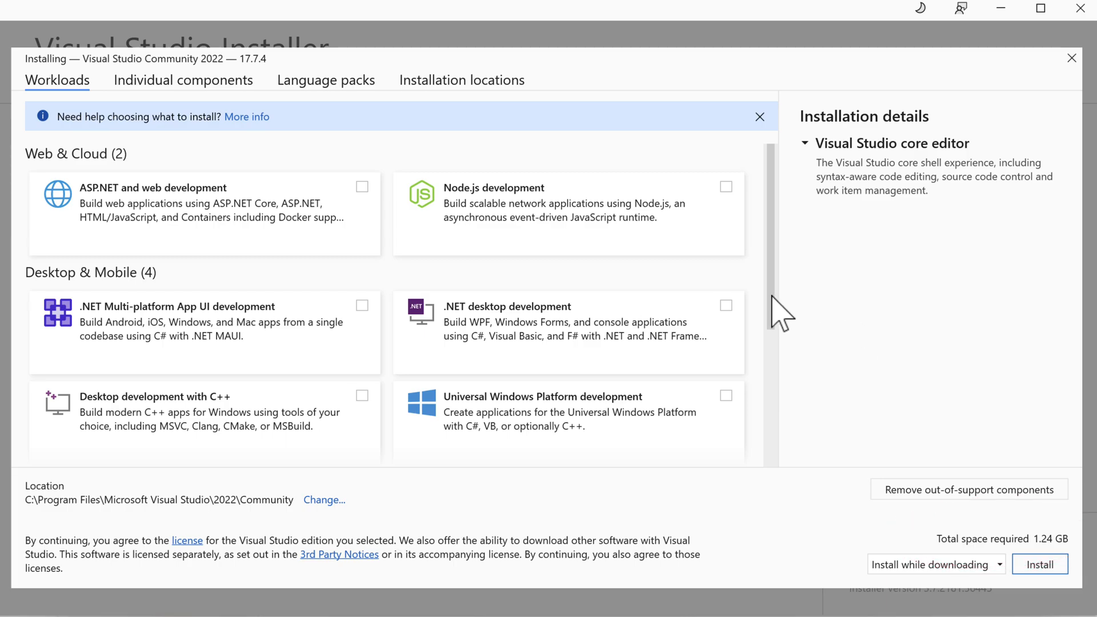
pyautogui.scroll(-3)
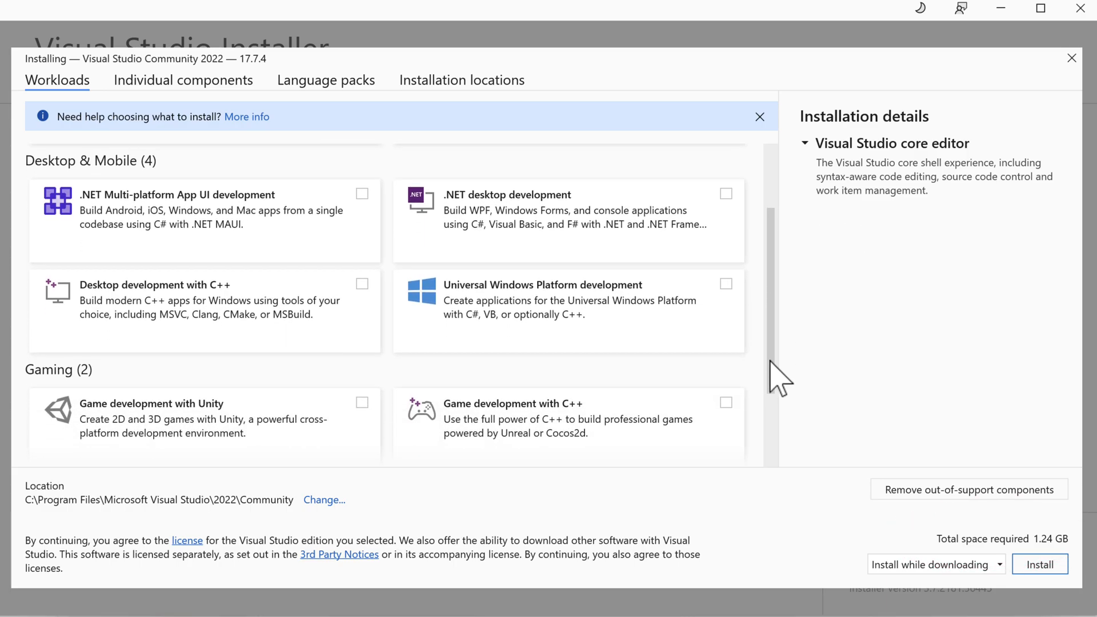
pyautogui.scroll(-3)
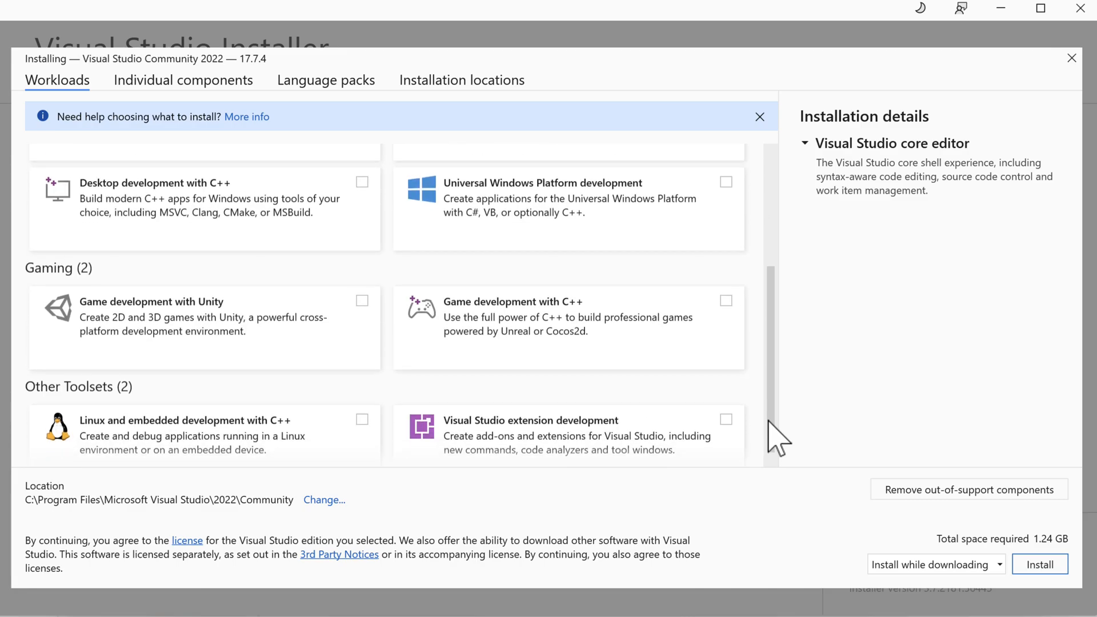
pyautogui.scroll(3)
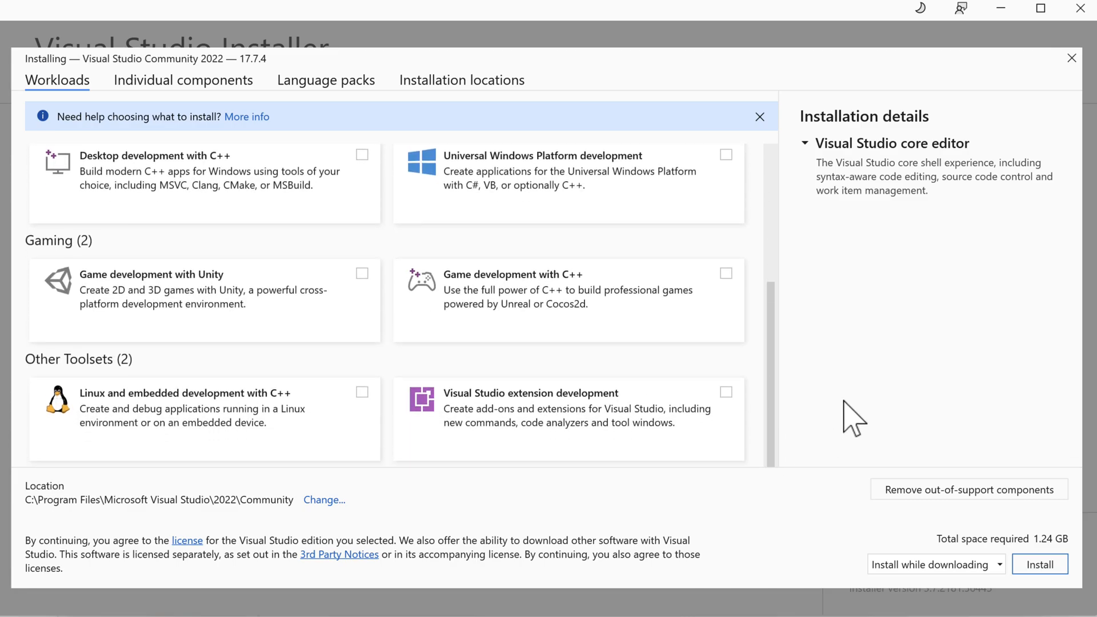
pyautogui.moveTo(727, 349)
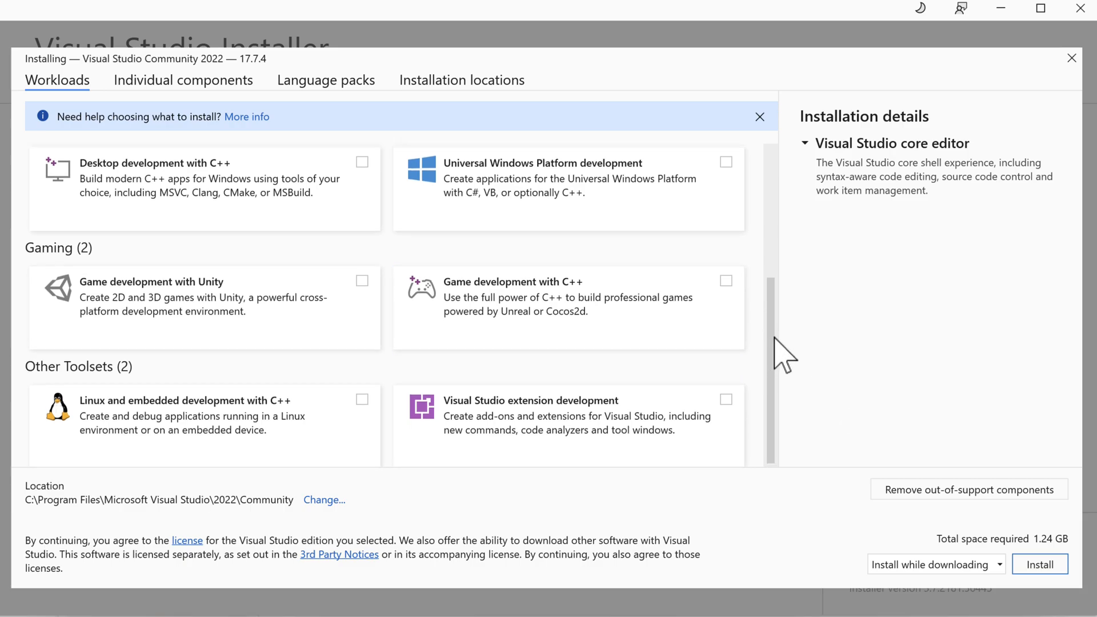
pyautogui.scroll(3)
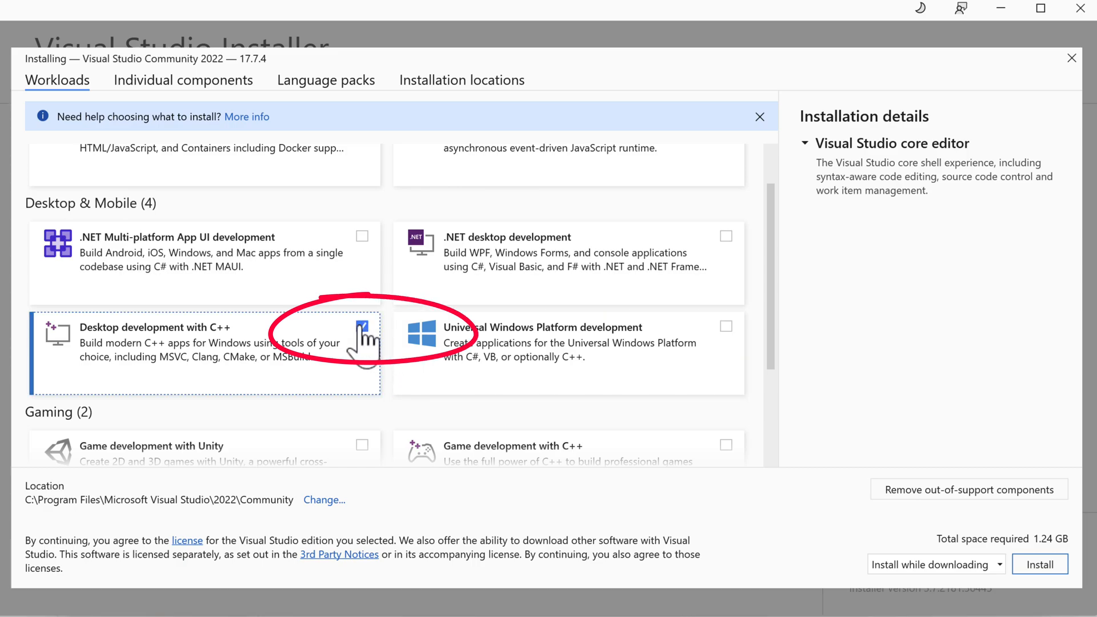
# - Select the Desktop development with C++ workload and install Visual Studio Community 2022
pyautogui.click(362, 326)
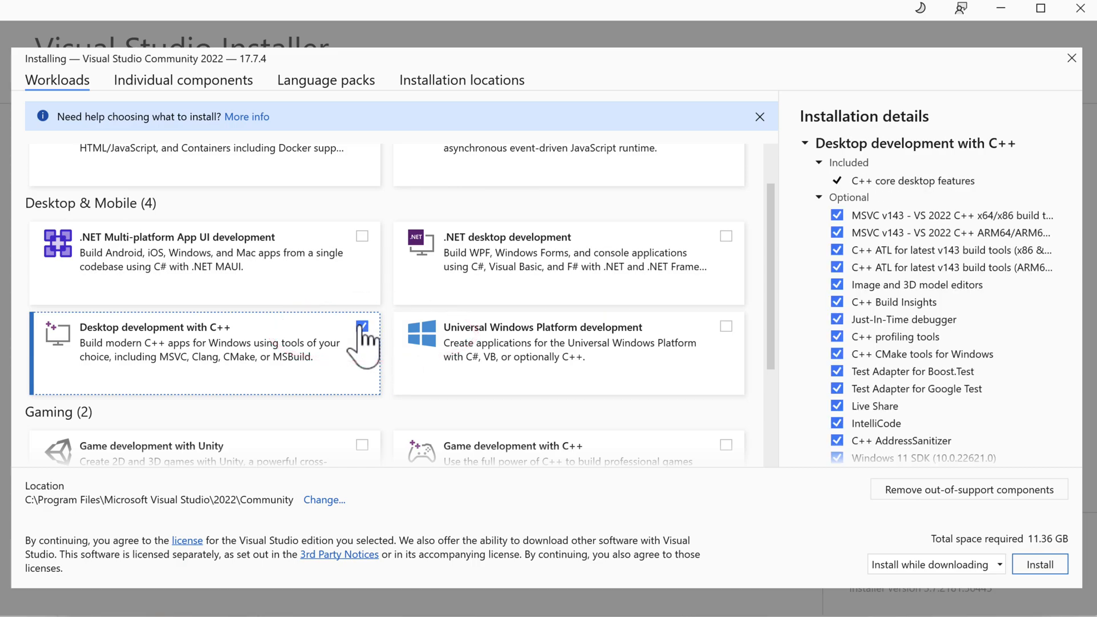
pyautogui.click(362, 326)
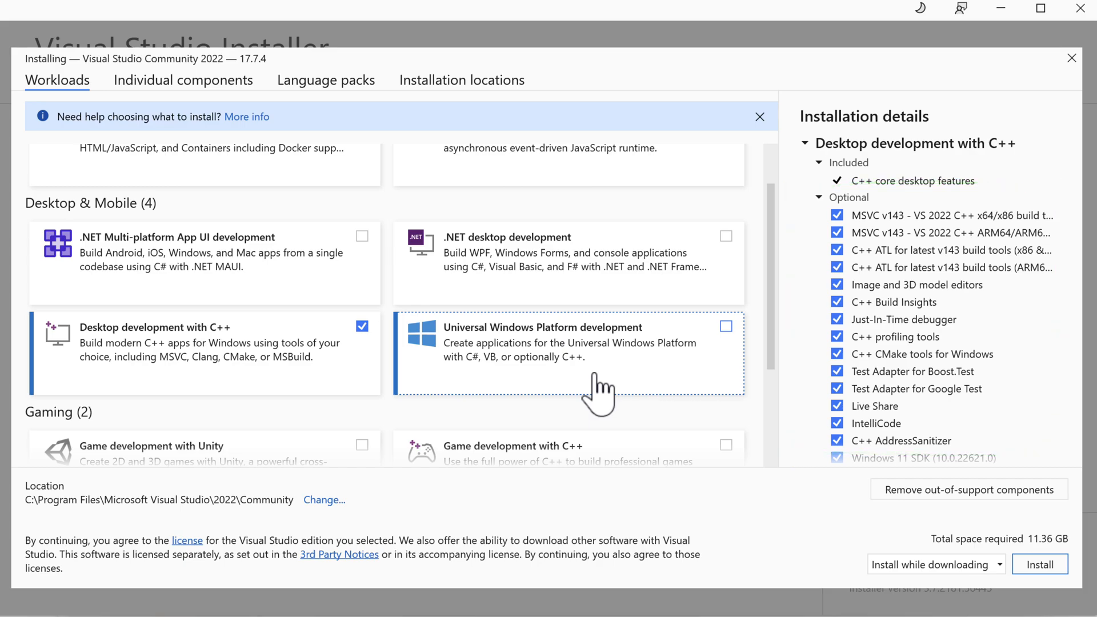
pyautogui.click(1038, 564)
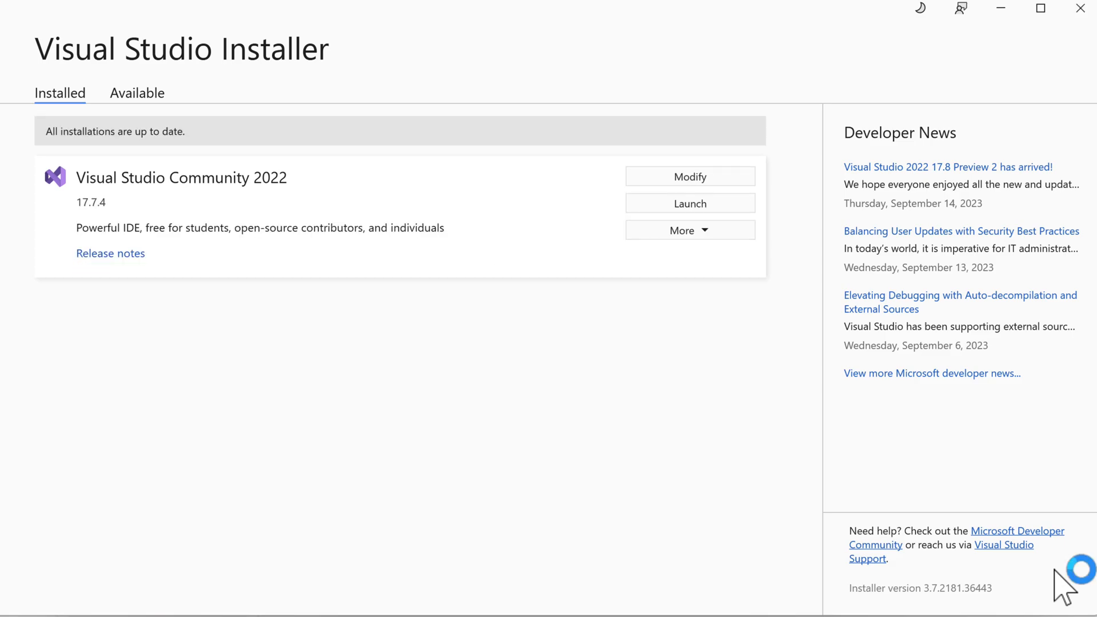
# - Launch Visual Studio, skip sign-in, choose the Light theme, and start it
pyautogui.click(688, 203)
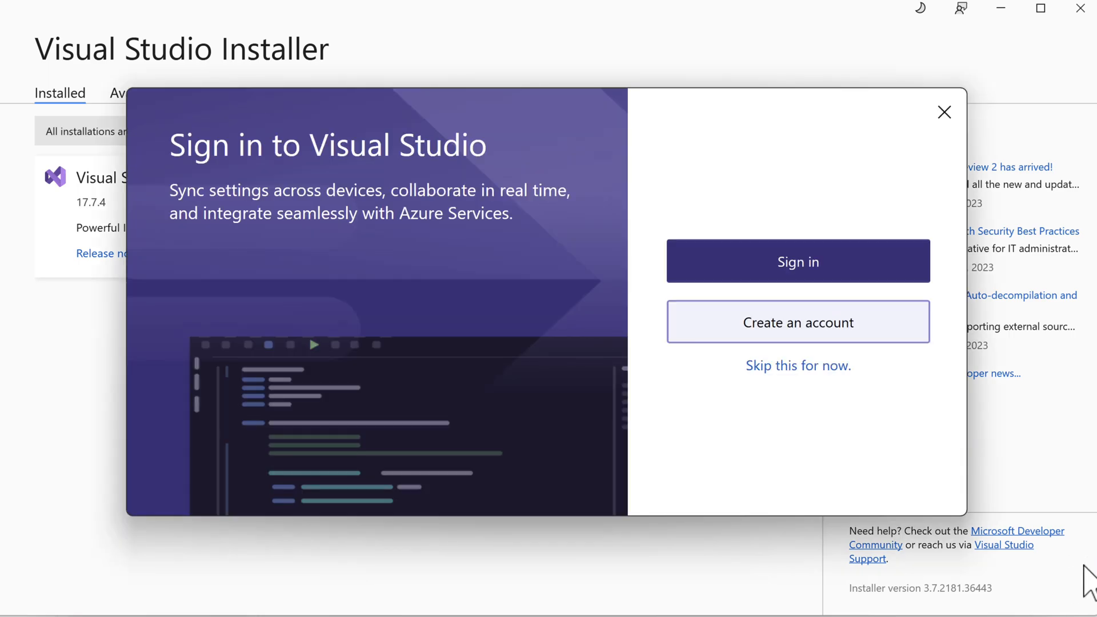
pyautogui.moveTo(868, 479)
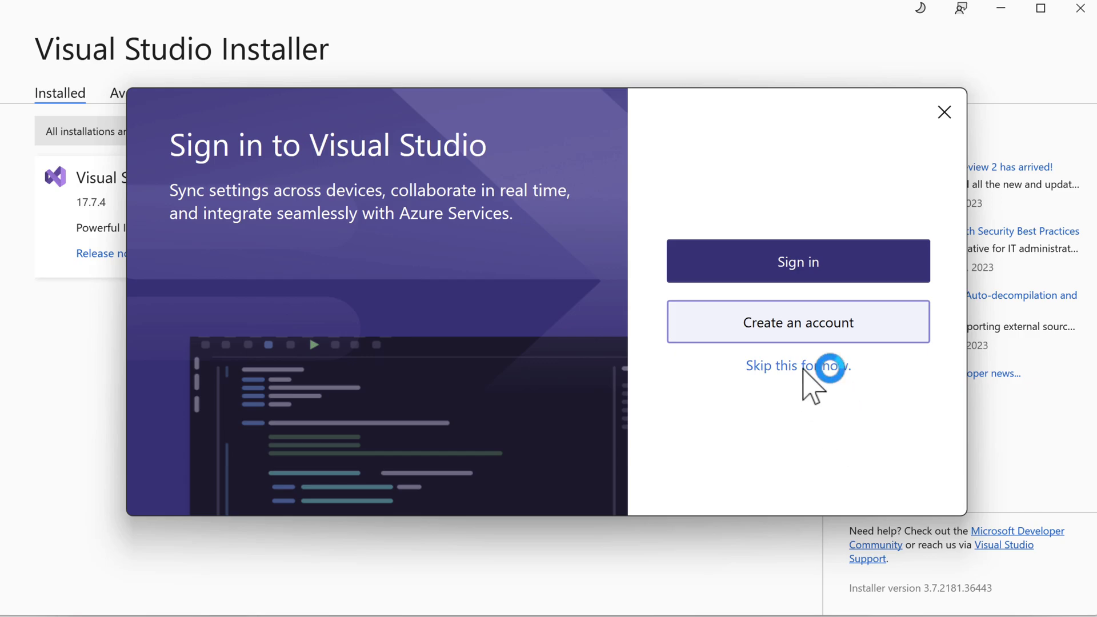
pyautogui.click(797, 365)
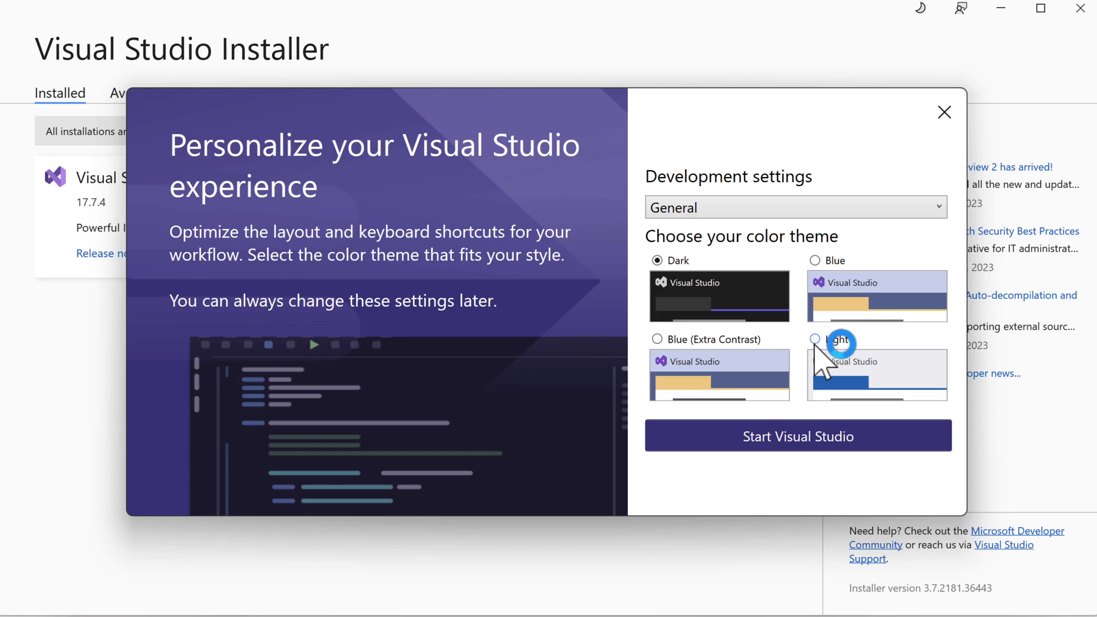
pyautogui.click(815, 340)
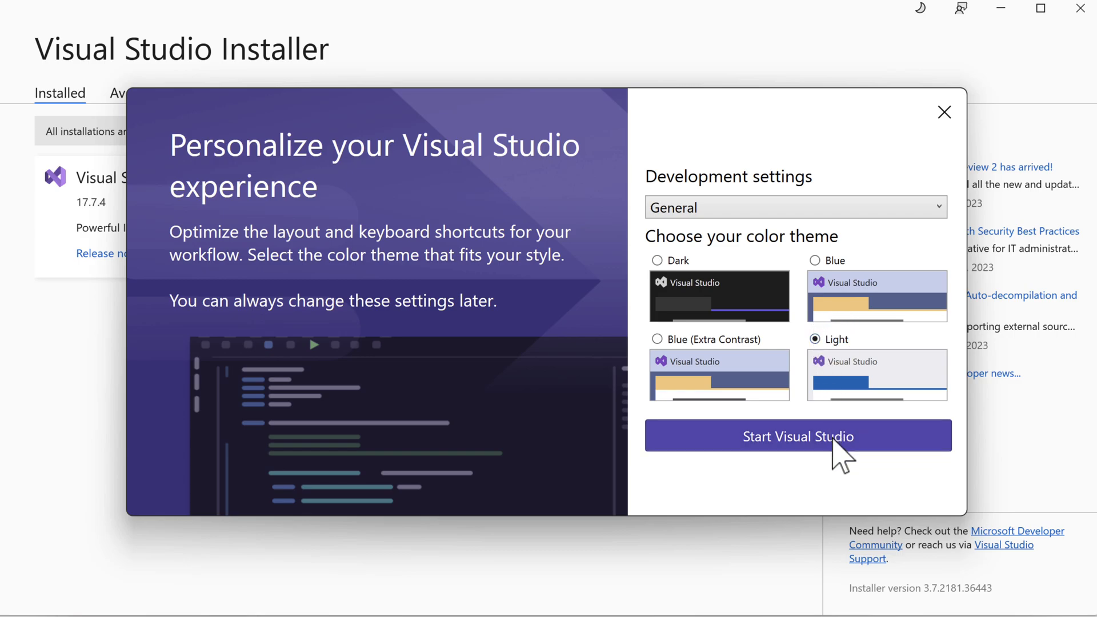
pyautogui.click(797, 435)
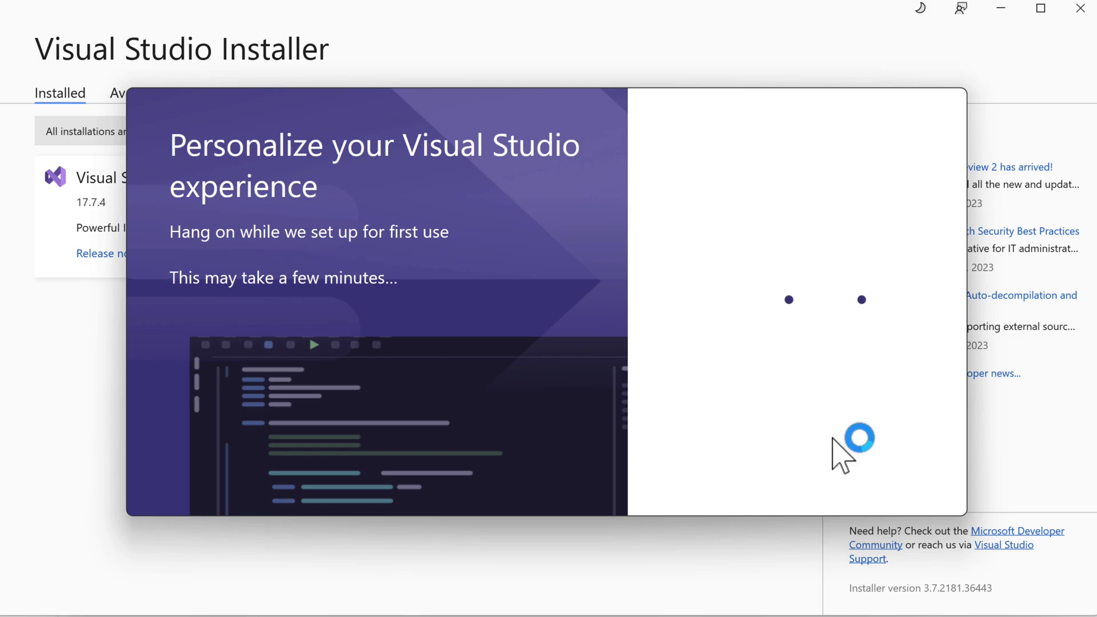
pyautogui.moveTo(1028, 140)
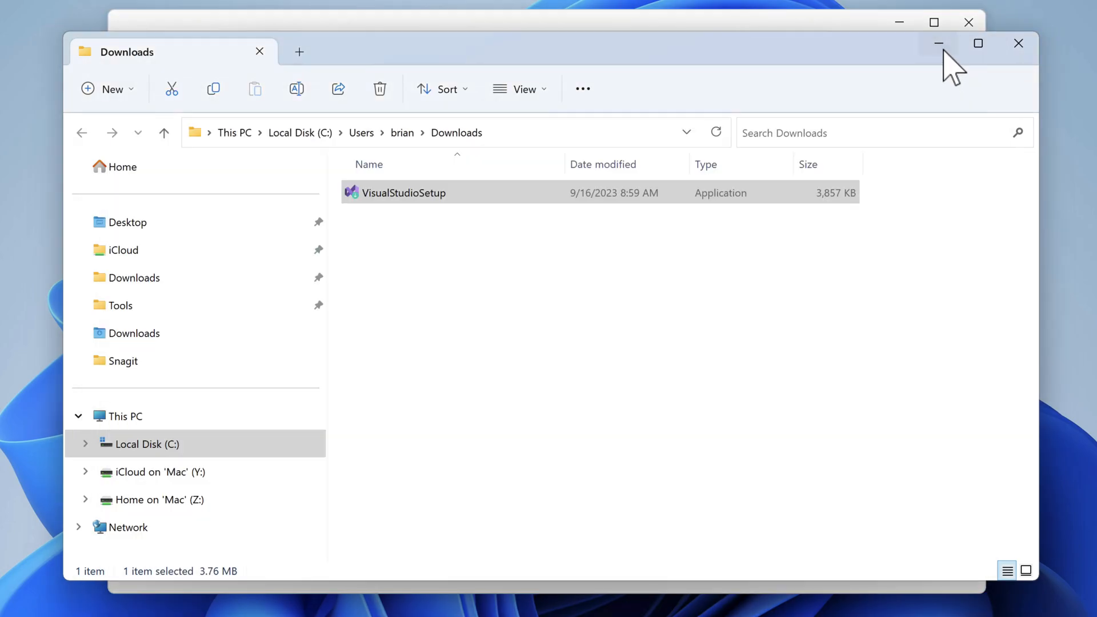
# - Launch Visual Studio 2022 and choose 'Create a new project'
pyautogui.doubleClick(402, 192)
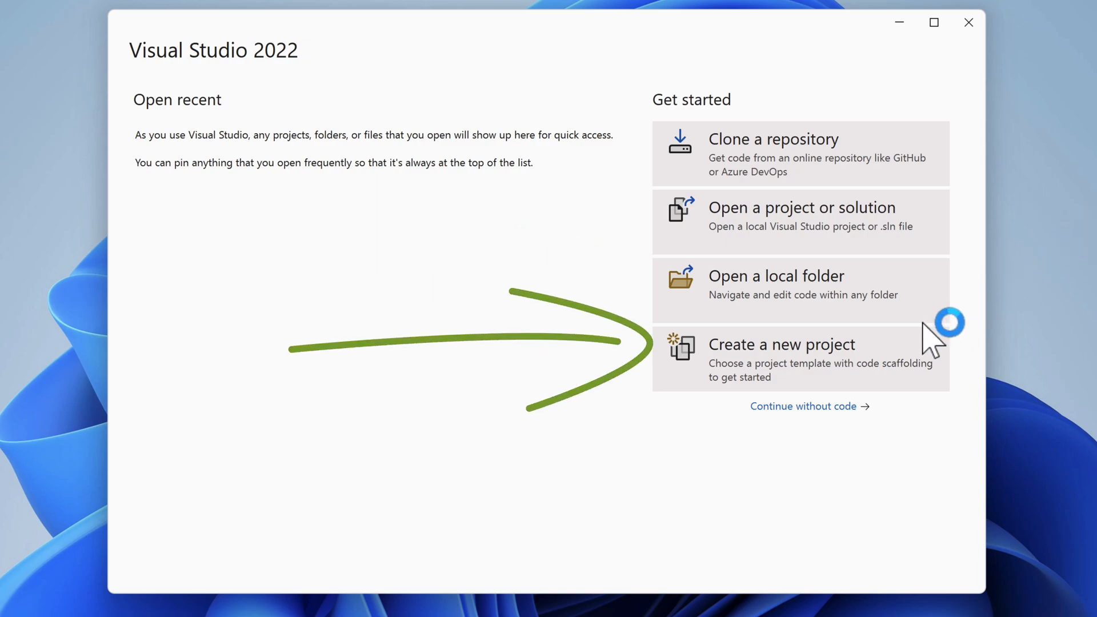
pyautogui.click(781, 344)
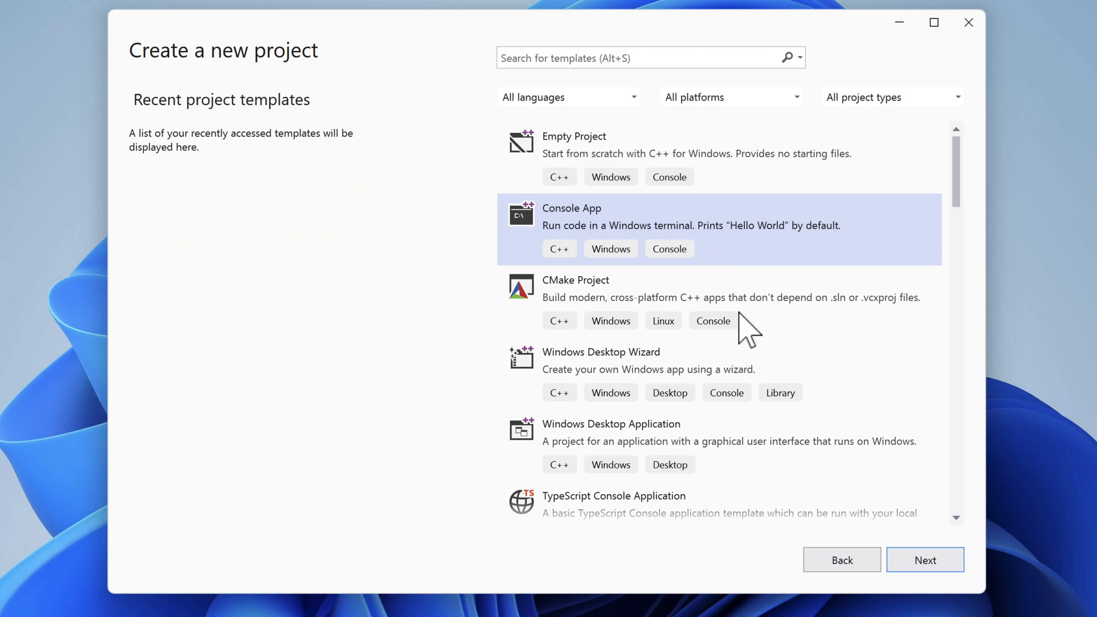
# - Create the C++ Console App project named ConsoleApplication1
pyautogui.click(924, 560)
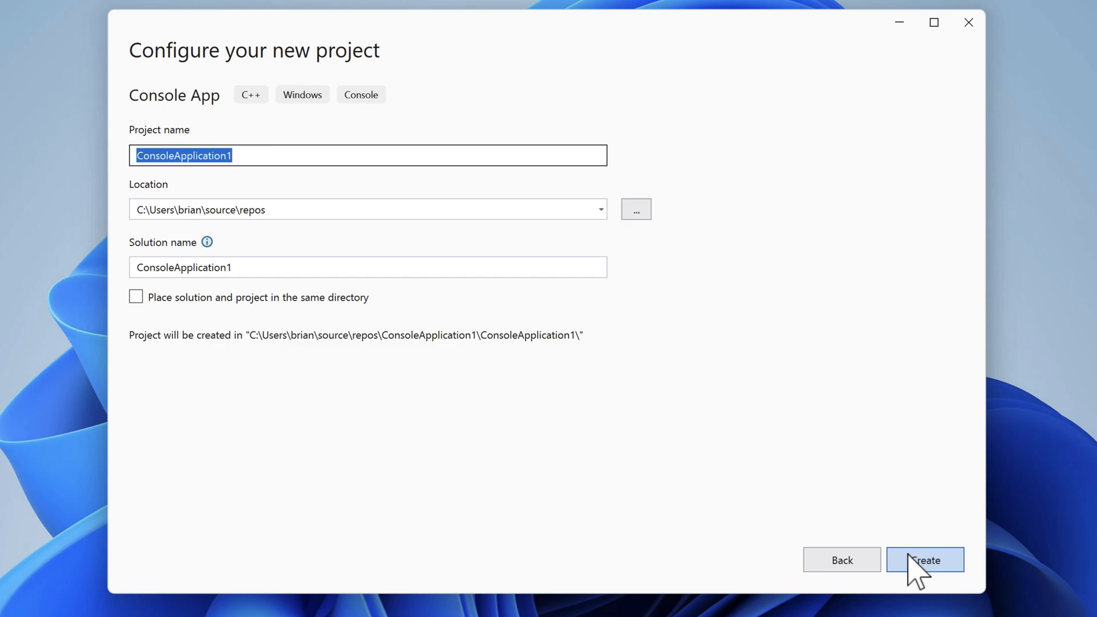
pyautogui.click(924, 560)
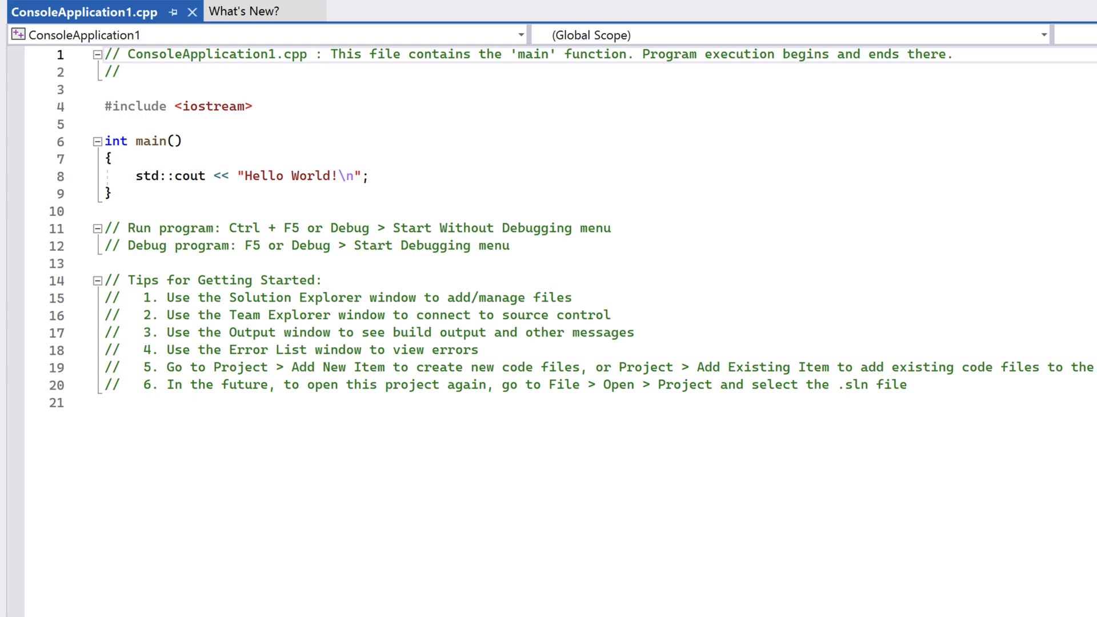
# - Open ConsoleApplication1.cpp in the editor
pyautogui.doubleClick(149, 141)
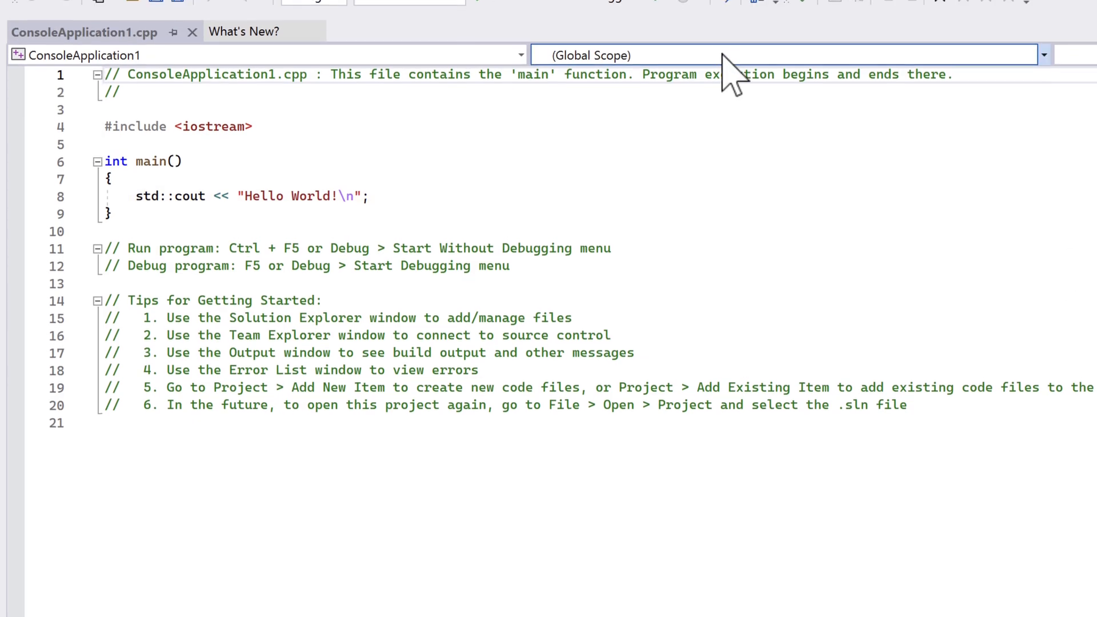
pyautogui.moveTo(657, 16)
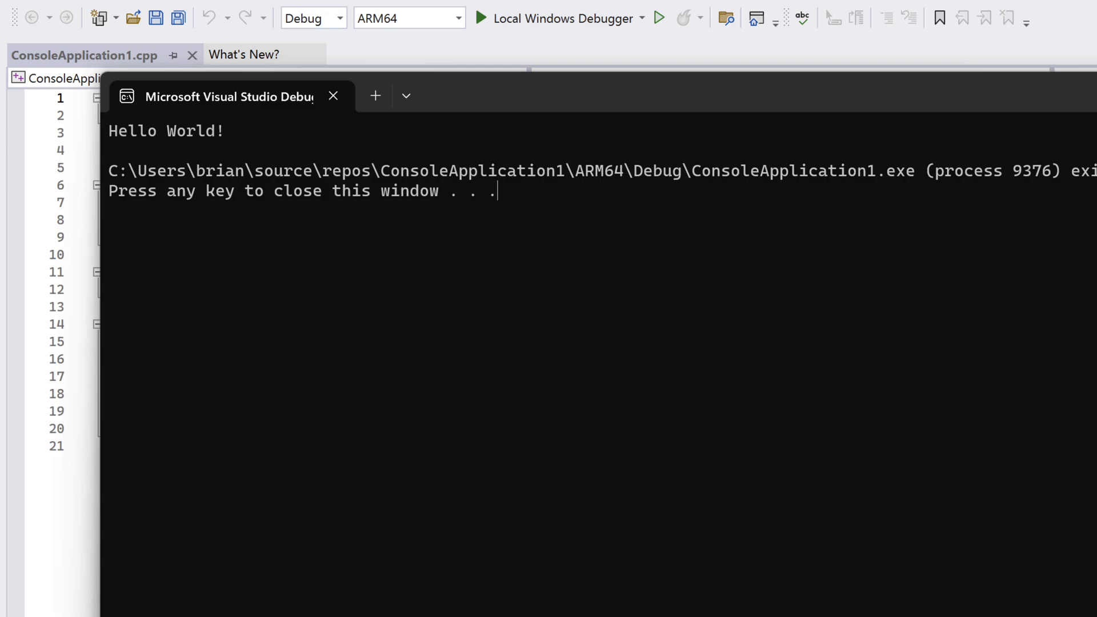
# - Close the Hello World console window
pyautogui.click(333, 96)
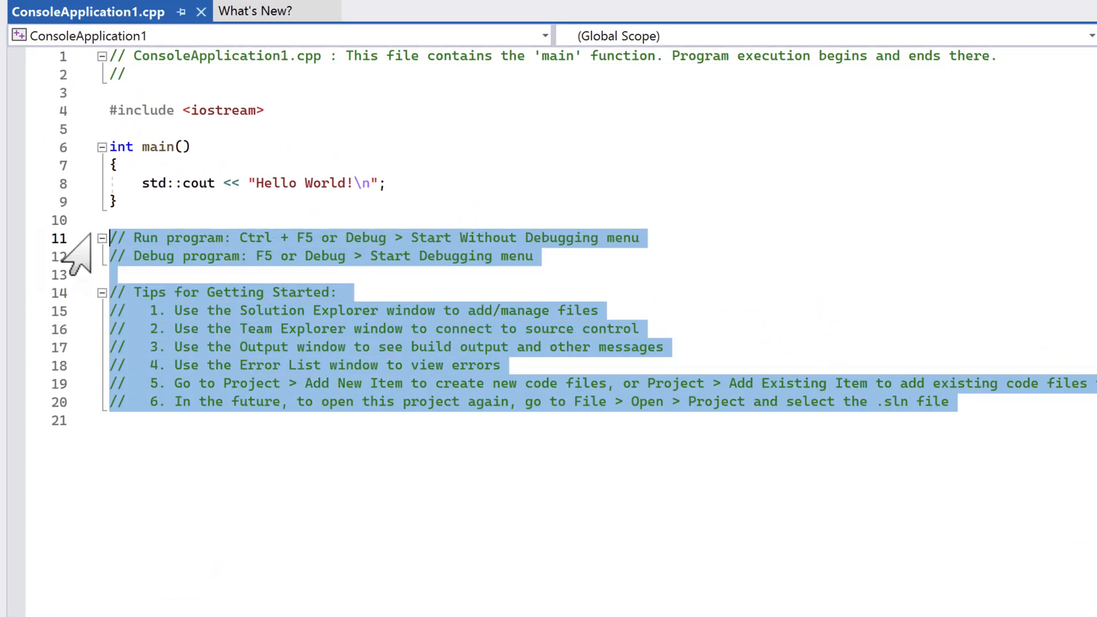
# - Delete the template comments and Hello World line, and declare int userInput
pyautogui.press('Delete')
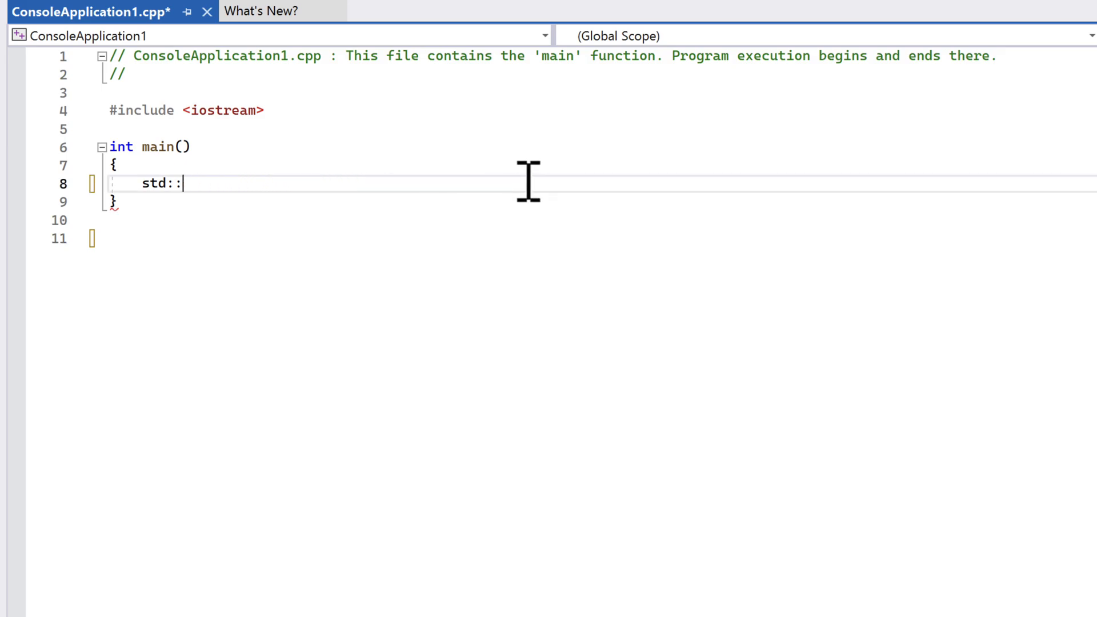
pyautogui.write('int')
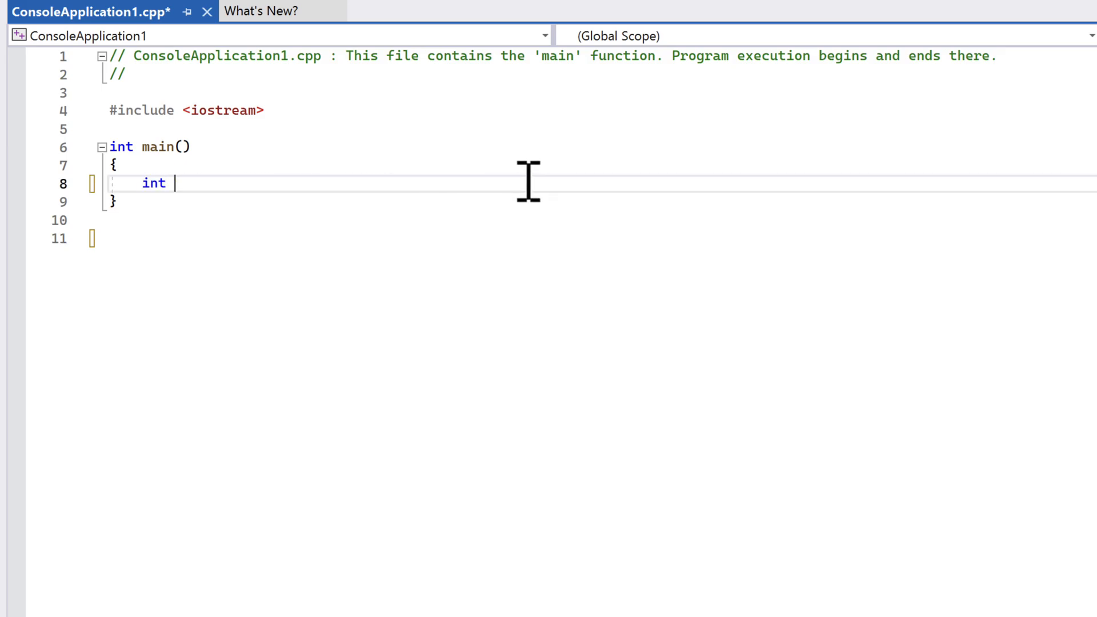
pyautogui.write('userInput;')
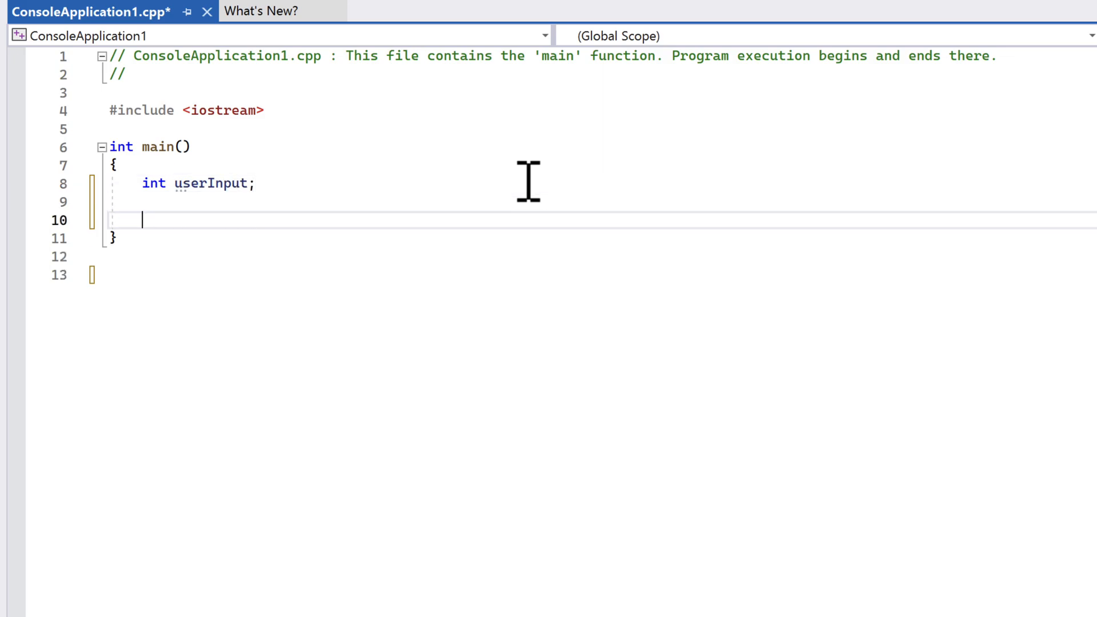
# - Prompt 'Please enter the number of loop iterations : ', read userInput, and begin an if
pyautogui.write('std::')
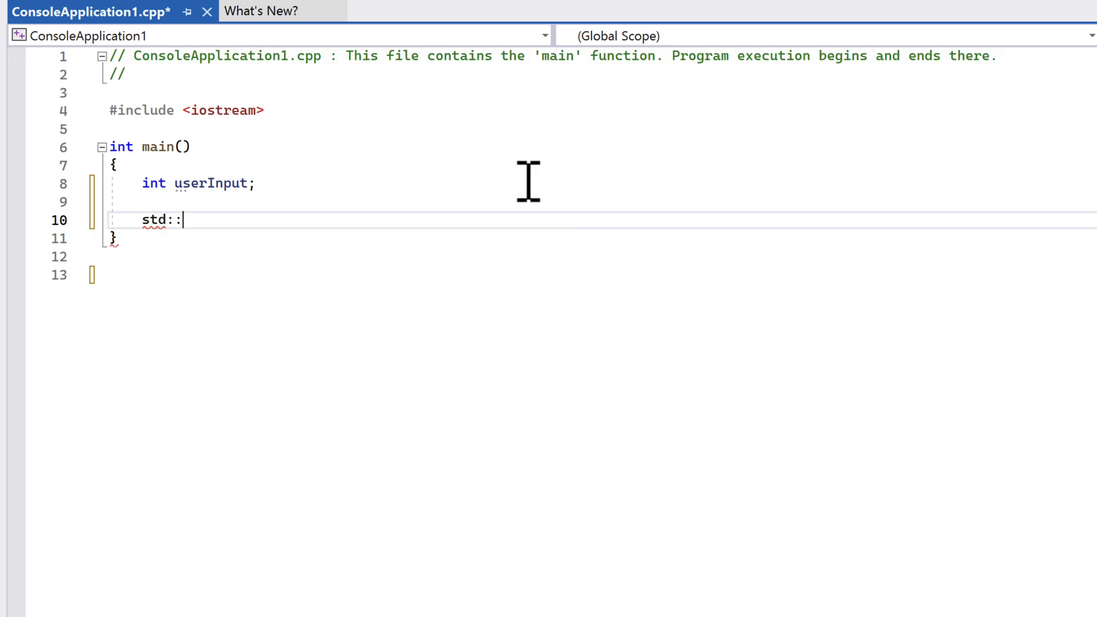
pyautogui.write('cout')
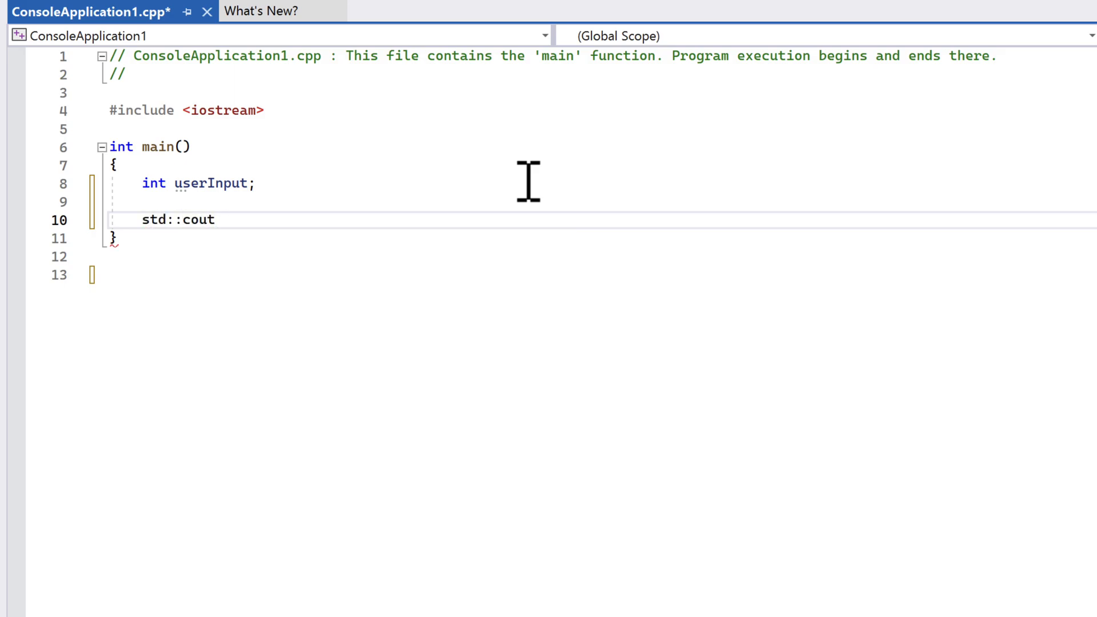
pyautogui.write('<< "Please enter an"')
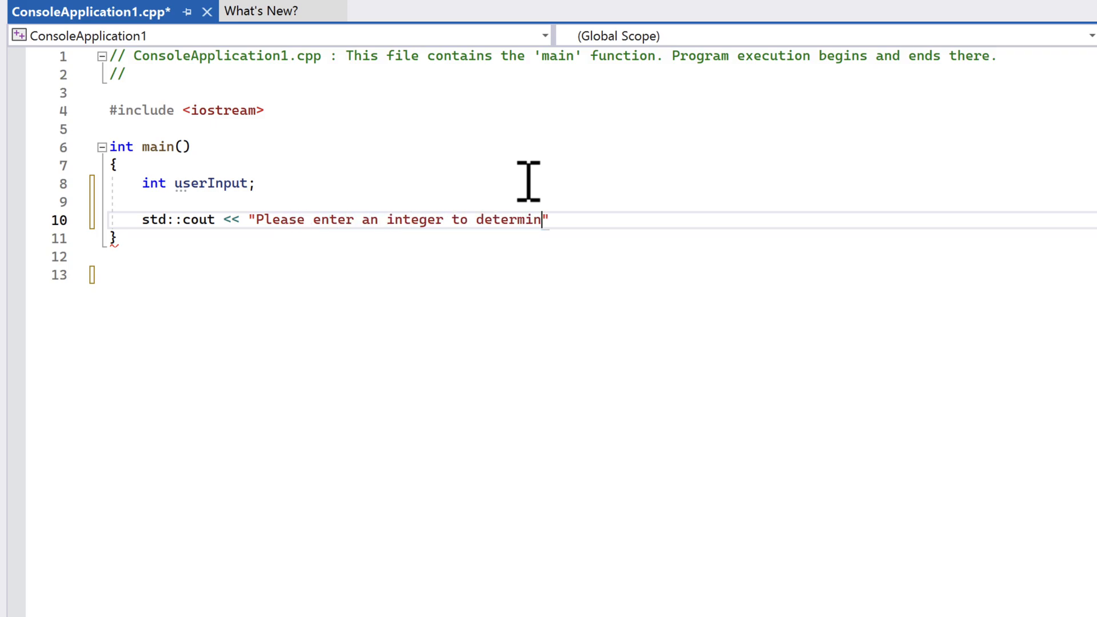
pyautogui.write('e the number of loop')
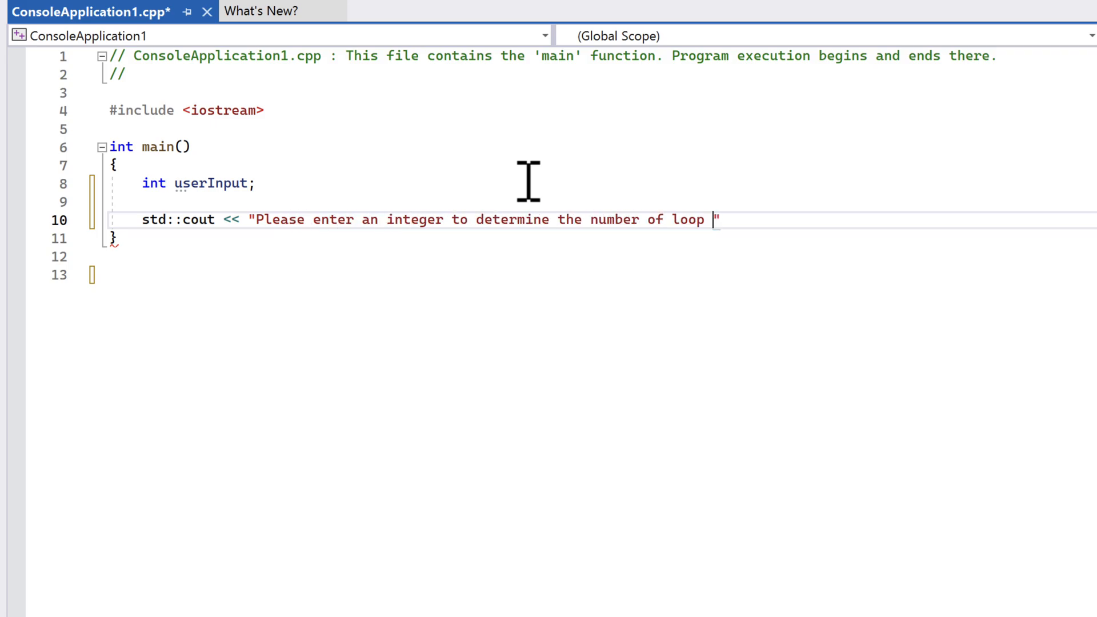
pyautogui.write('iterations : ";')
pyautogui.write('std::cin')
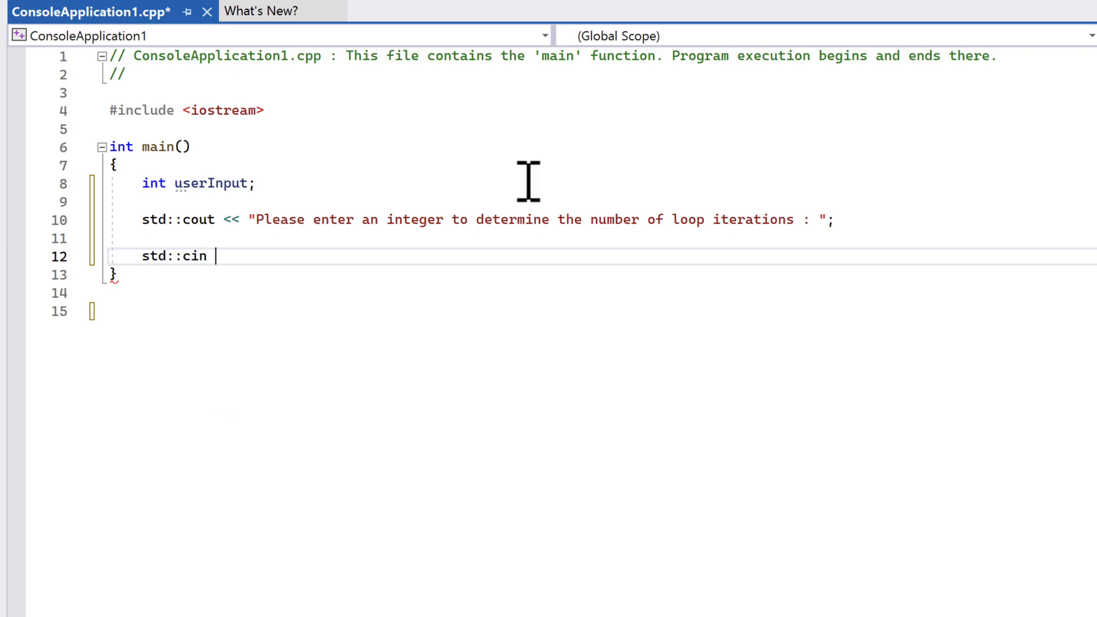
pyautogui.write('>> userInput;')
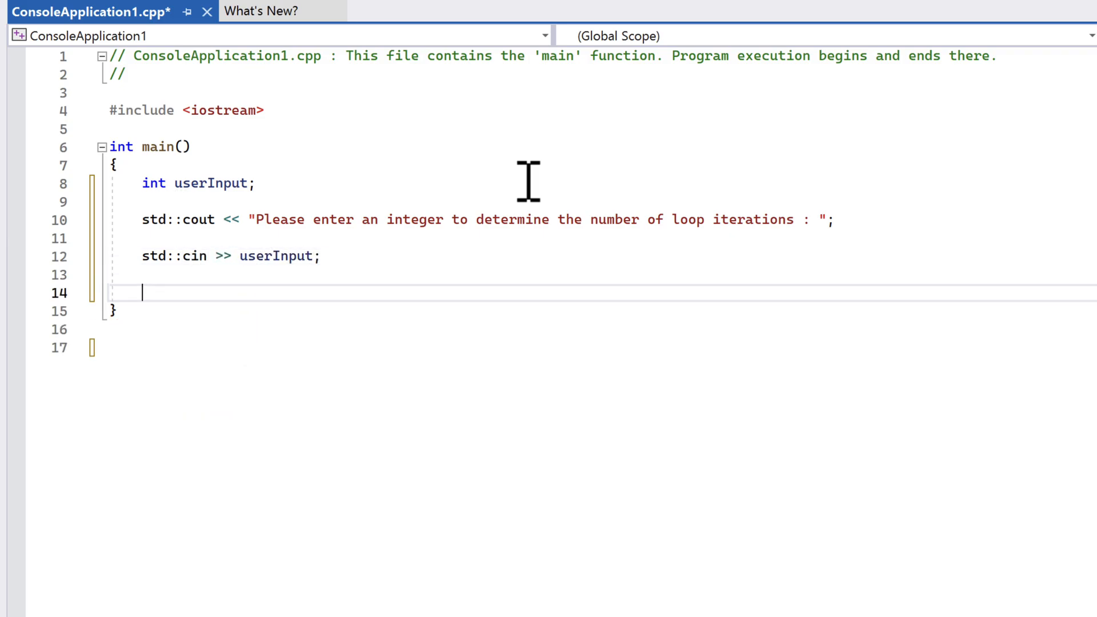
pyautogui.write('if(std)')
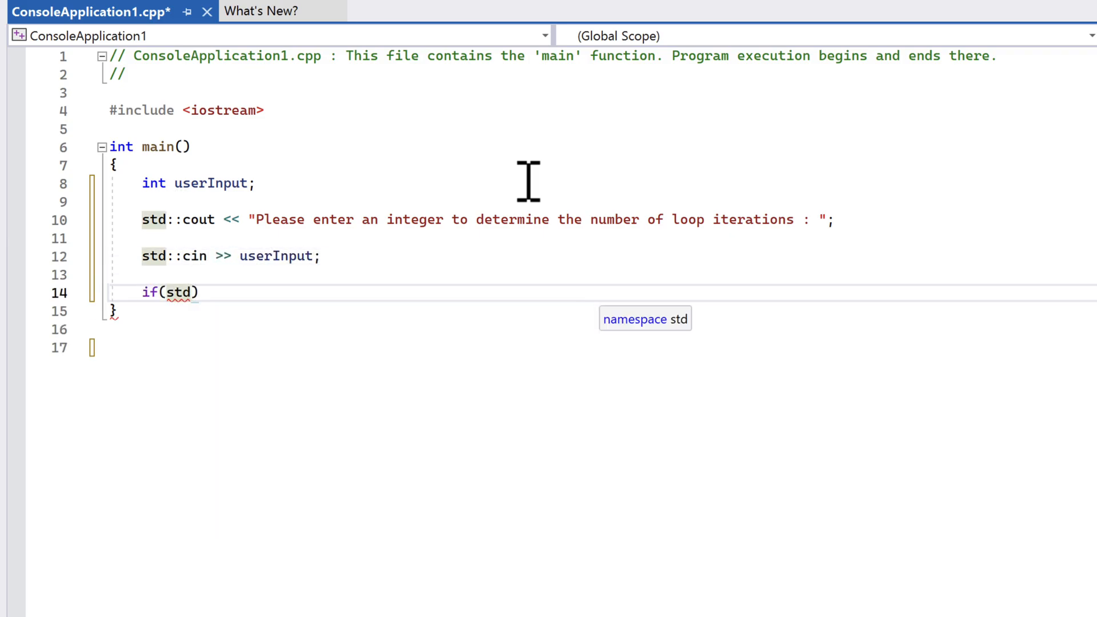
# - On std::cin.fail(), print 'Invalid input. Please enter an integer.' and return 1
pyautogui.write('::cin.')
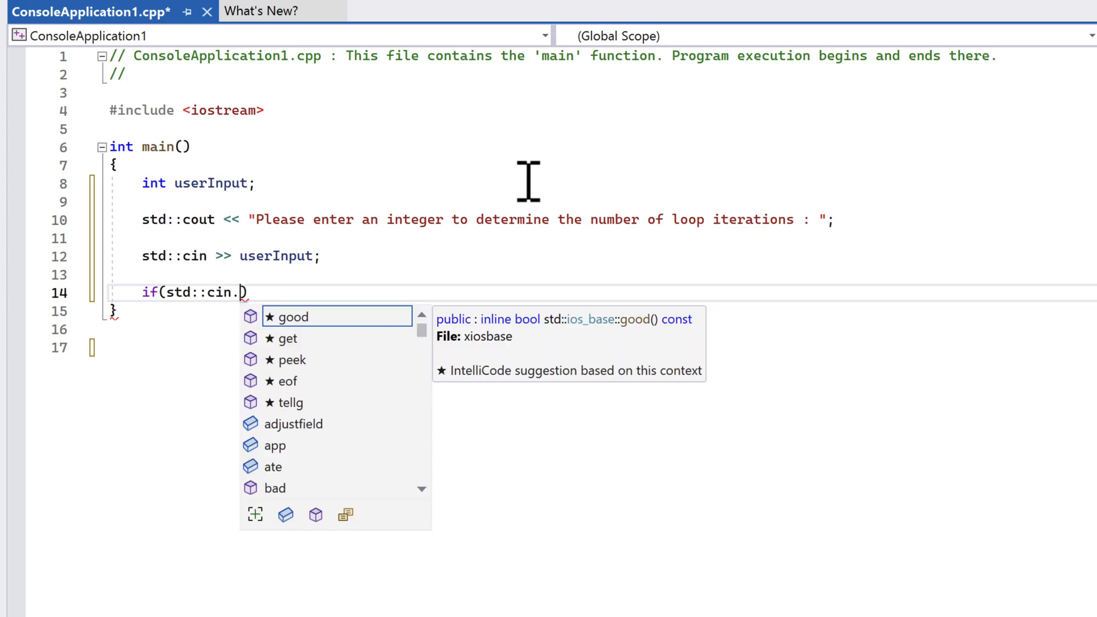
pyautogui.write('fail()')
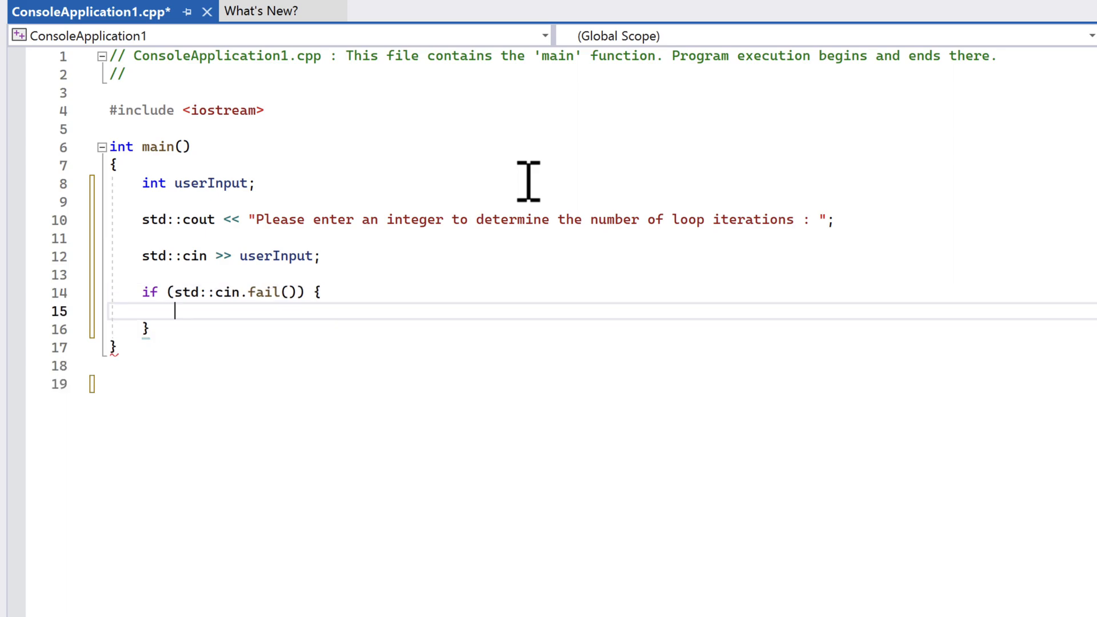
pyautogui.write('std::')
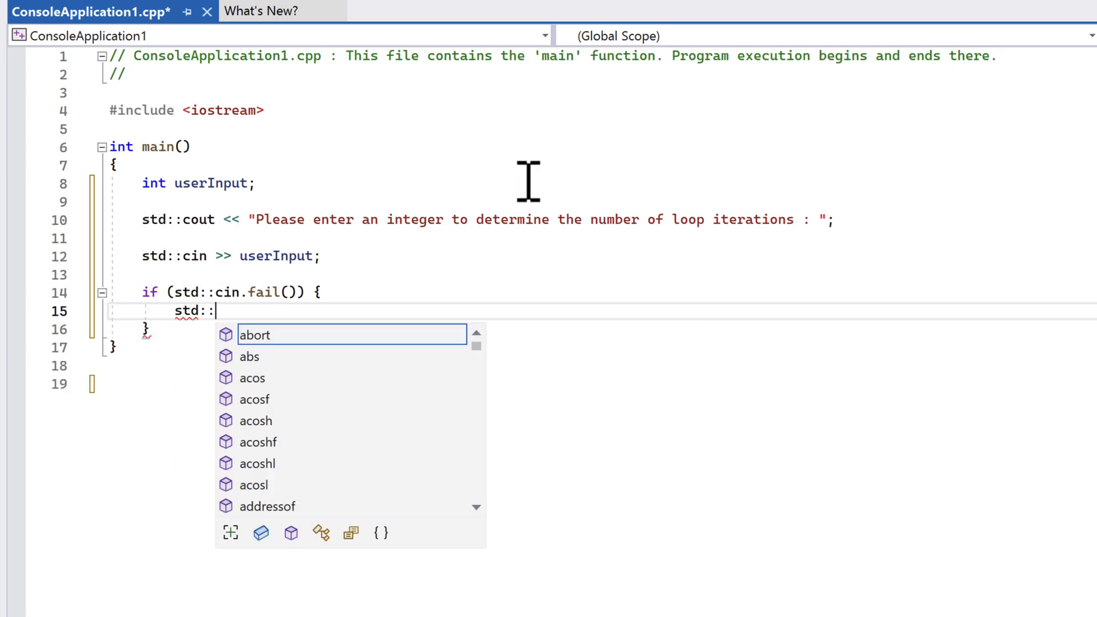
pyautogui.write('cout <<')
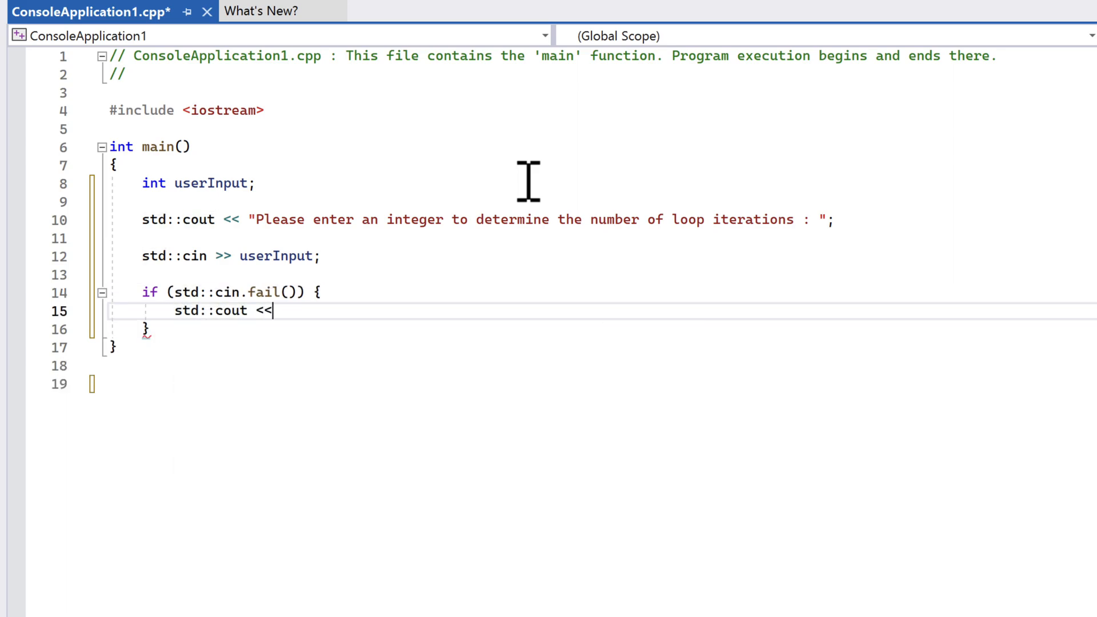
pyautogui.write('"Invalid input"')
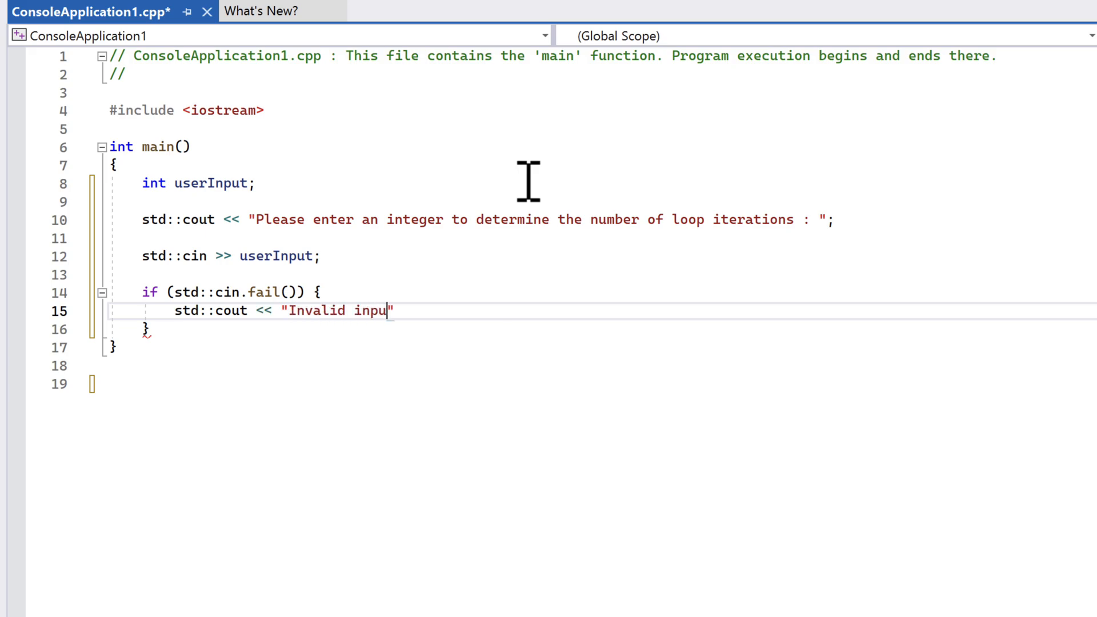
pyautogui.write('t. Please')
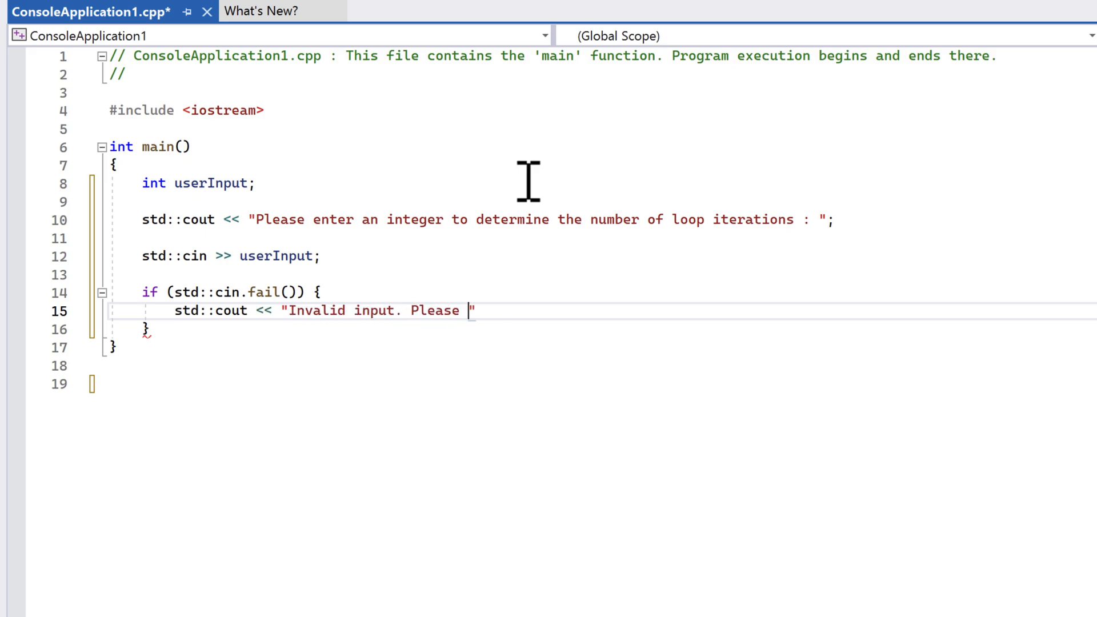
pyautogui.write('enter an integer')
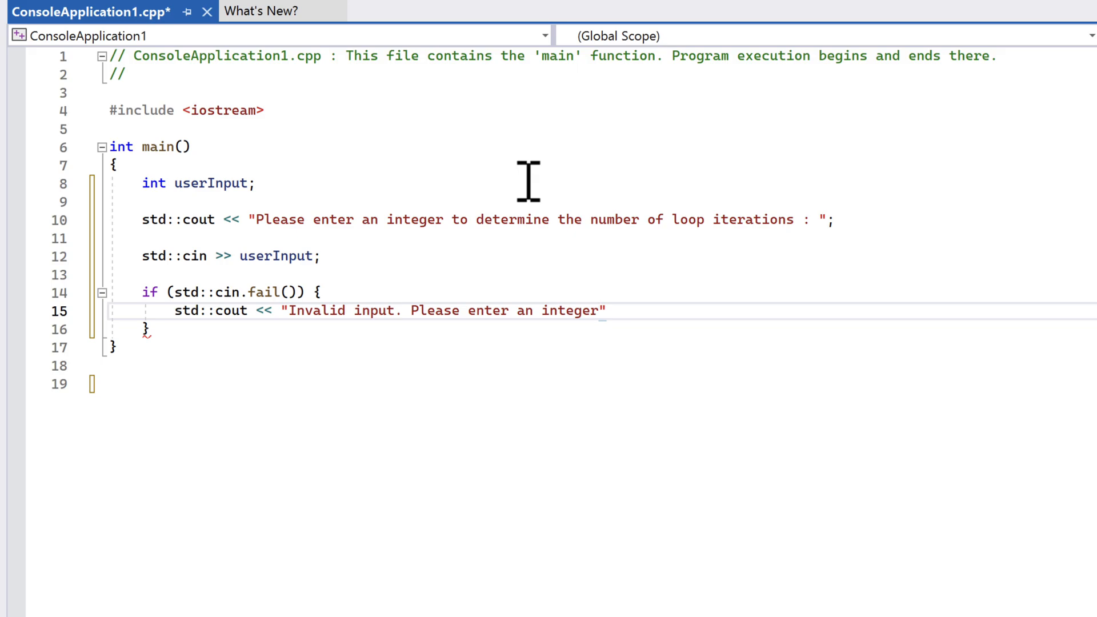
pyautogui.write('." << std::endl;')
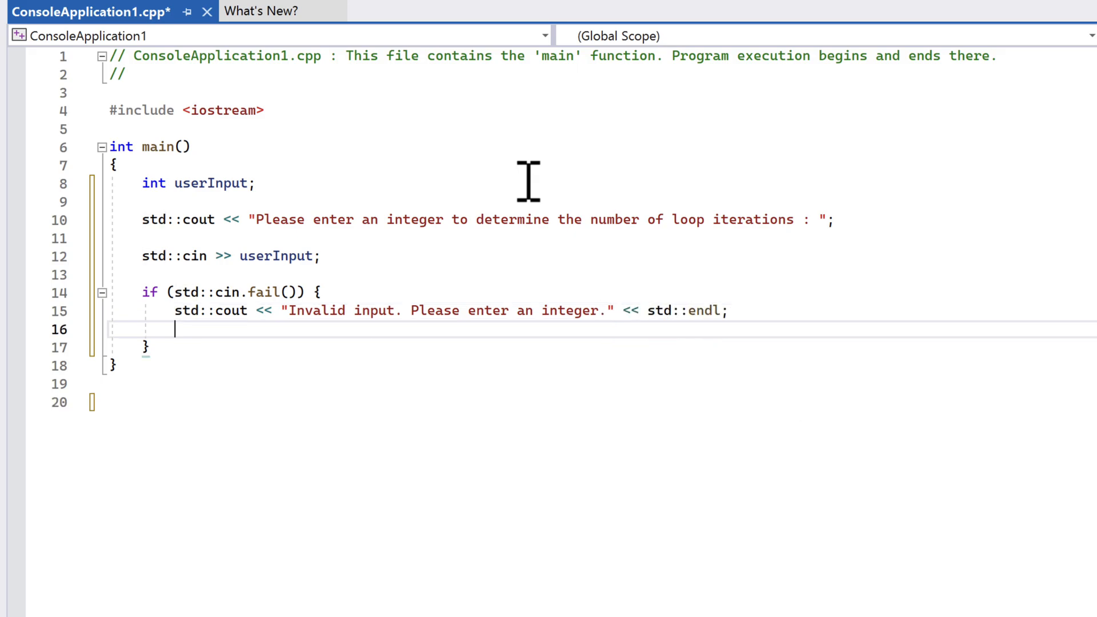
pyautogui.write('return 1')
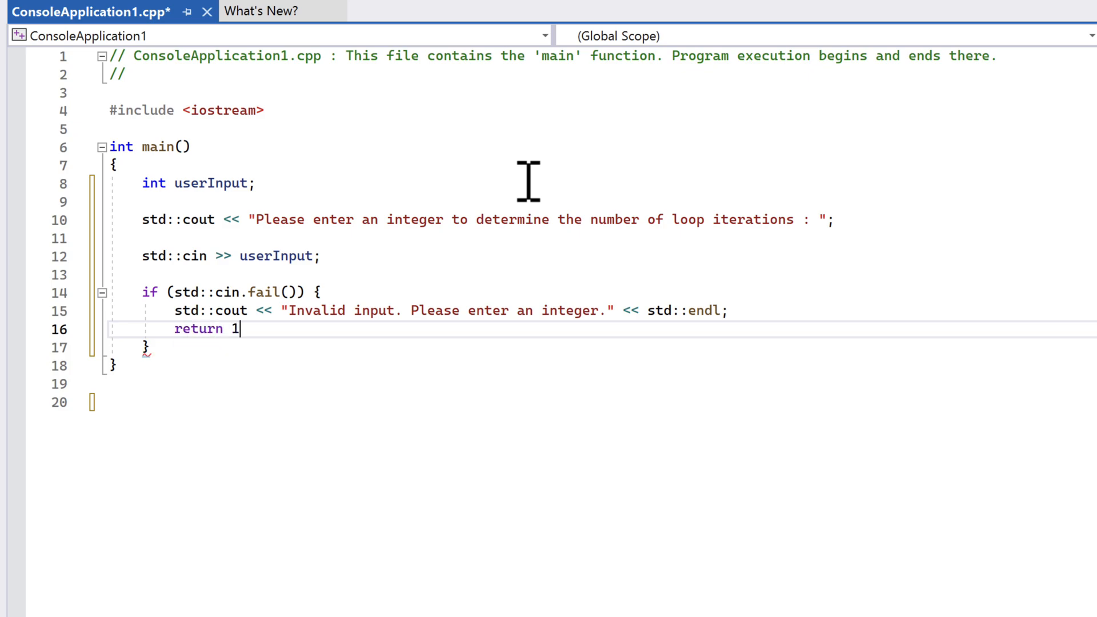
pyautogui.press('enter')
pyautogui.write('for(int i = 0; i < ')
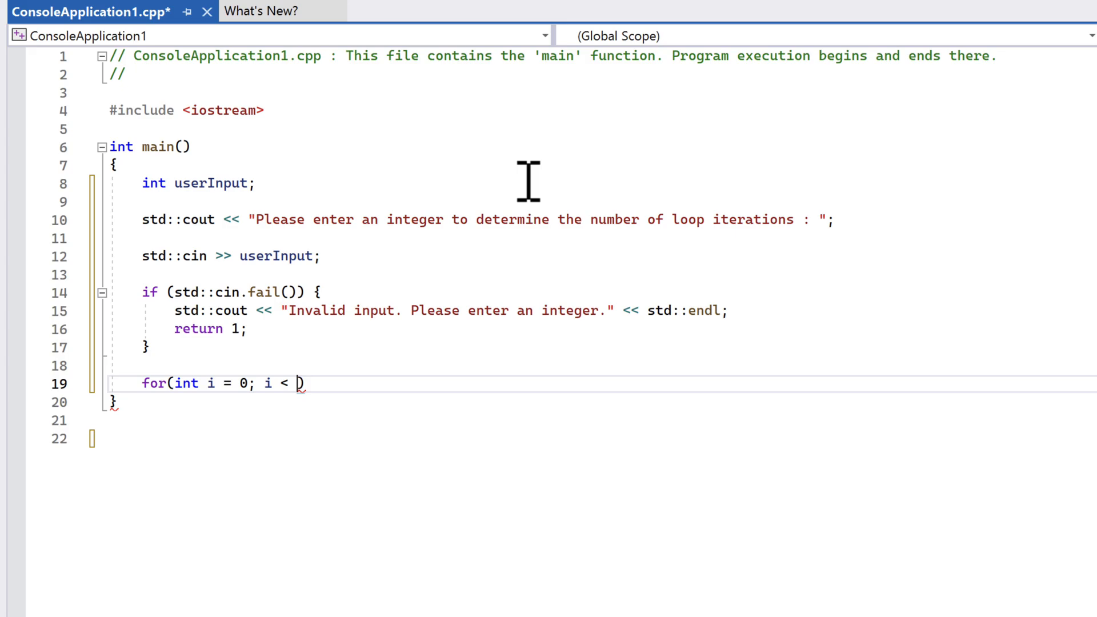
# - Finish the for loop to userInput, printing "iteration # " << (i+1) << std::endl
pyautogui.write('userInput;')
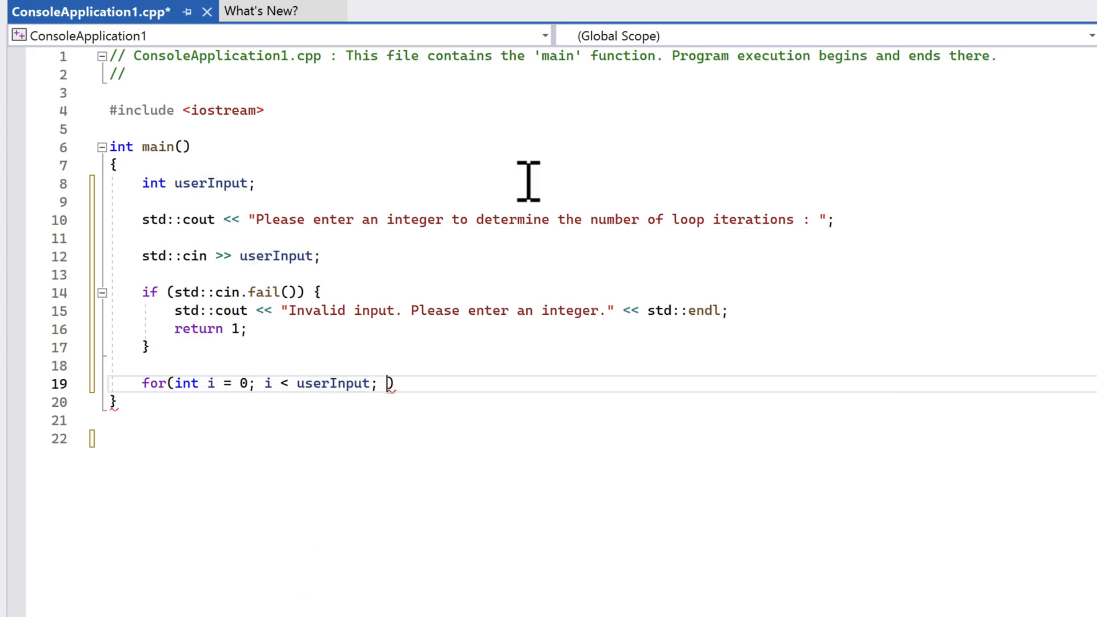
pyautogui.write('++i) {')
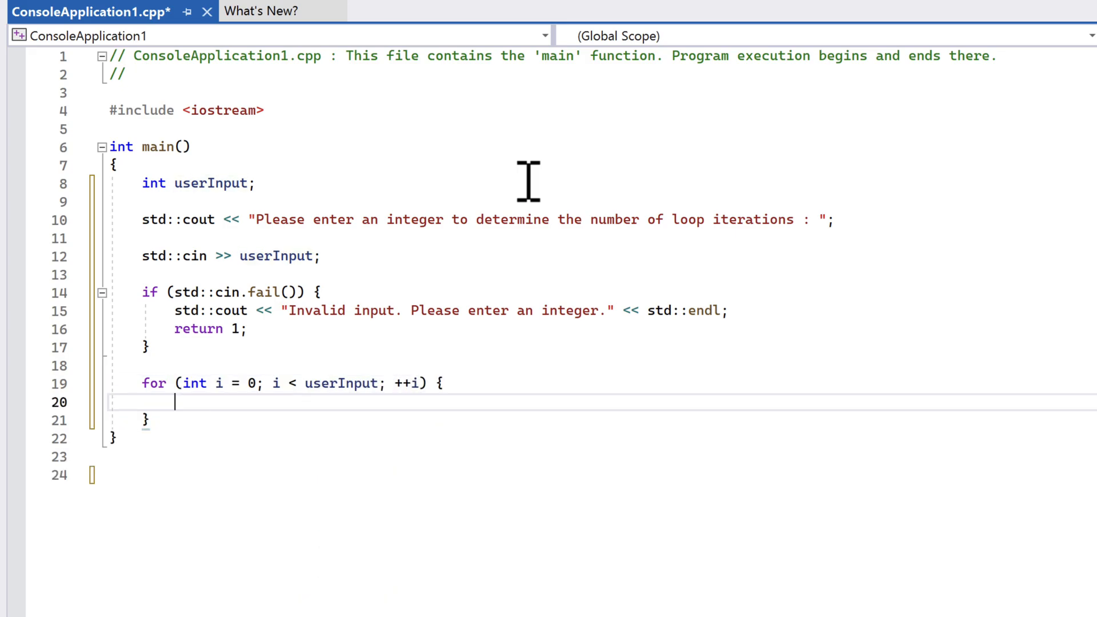
pyautogui.write('std::cout <<')
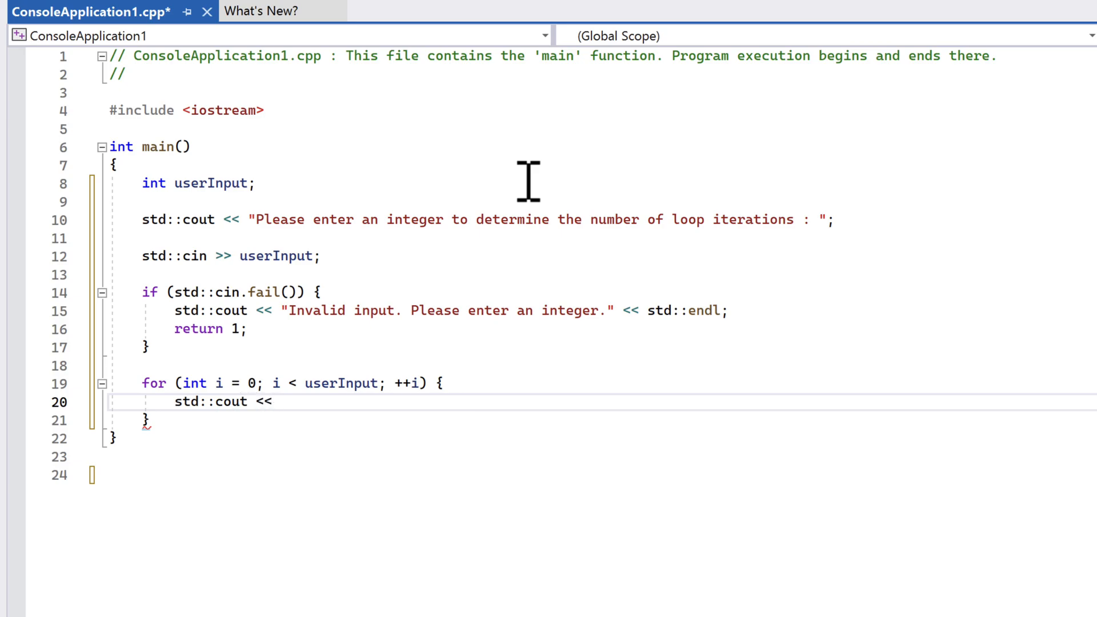
pyautogui.write('"iteration # " << ()')
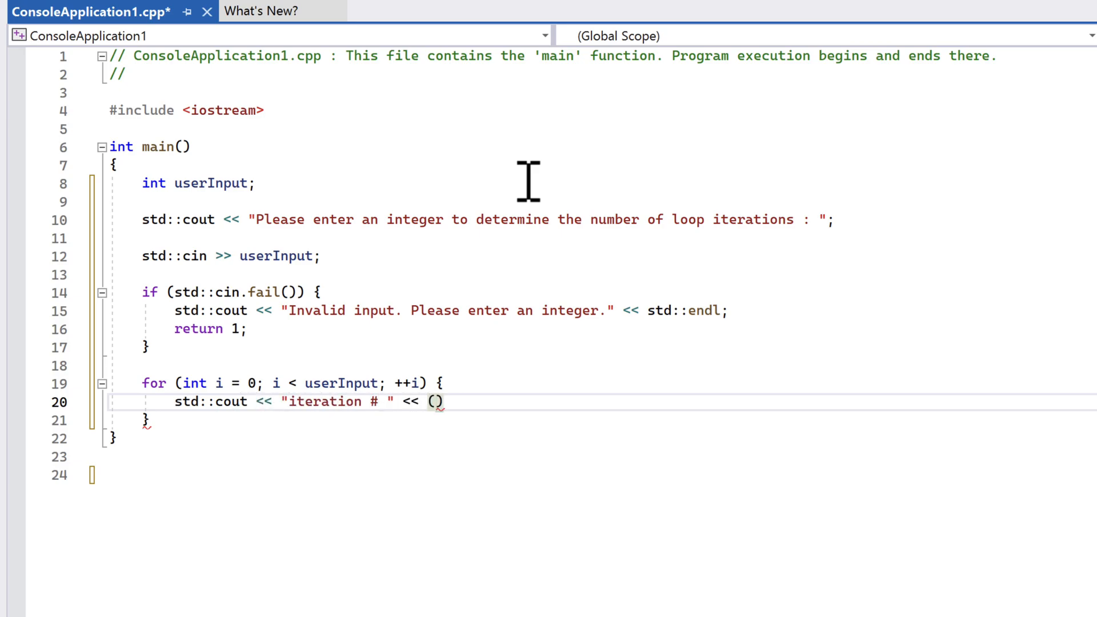
pyautogui.write('i+1')
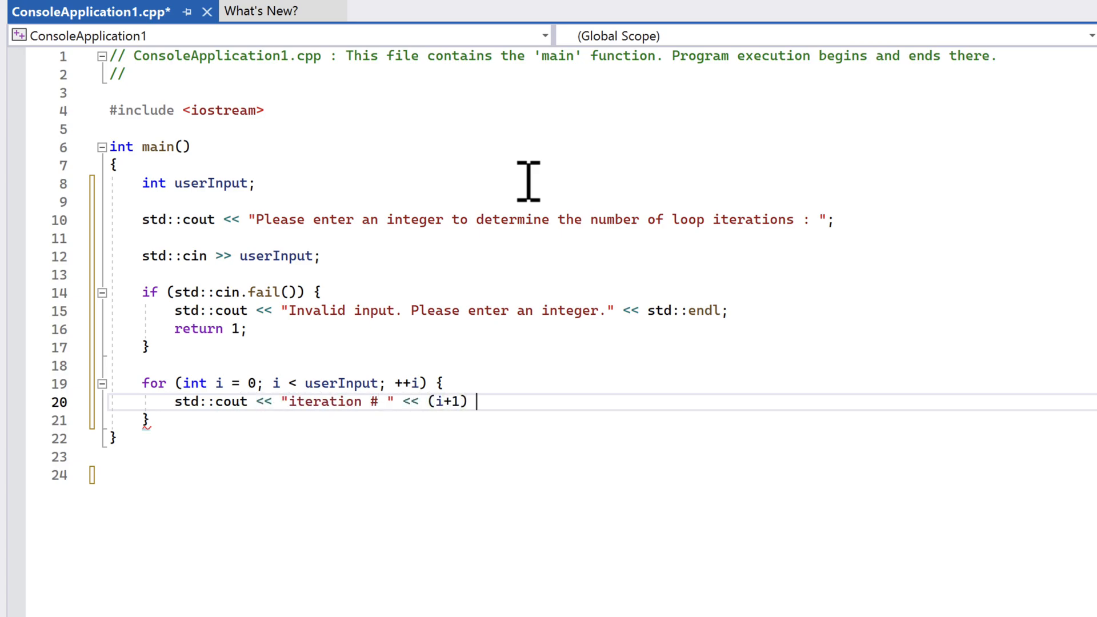
pyautogui.write('<< std::endl;')
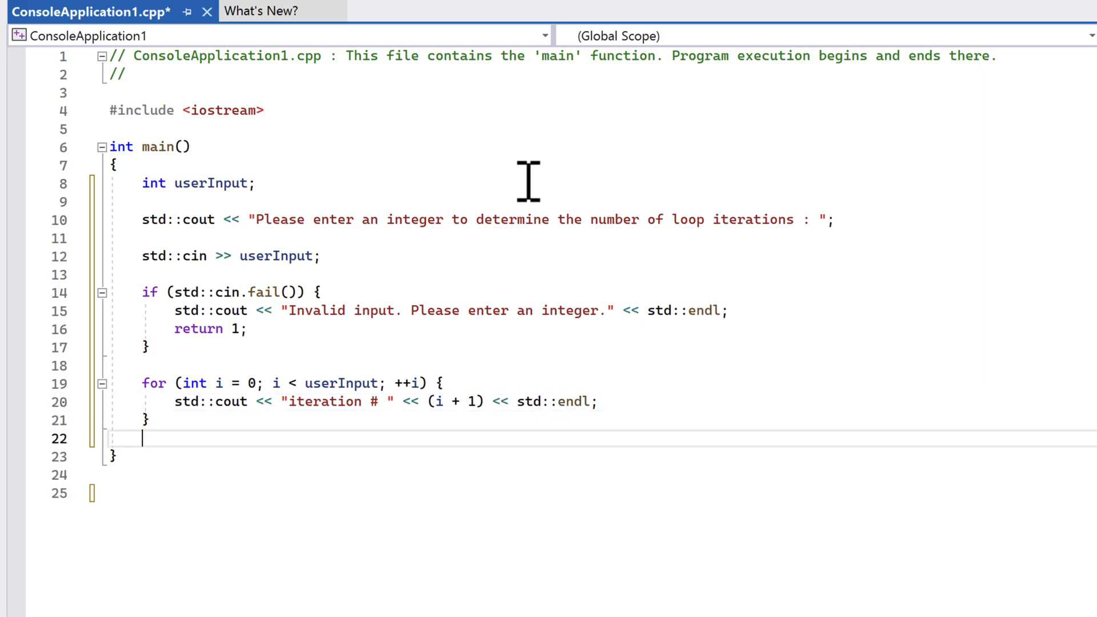
# - Print "All done" after the loop and return 0
pyautogui.write('std::cout')
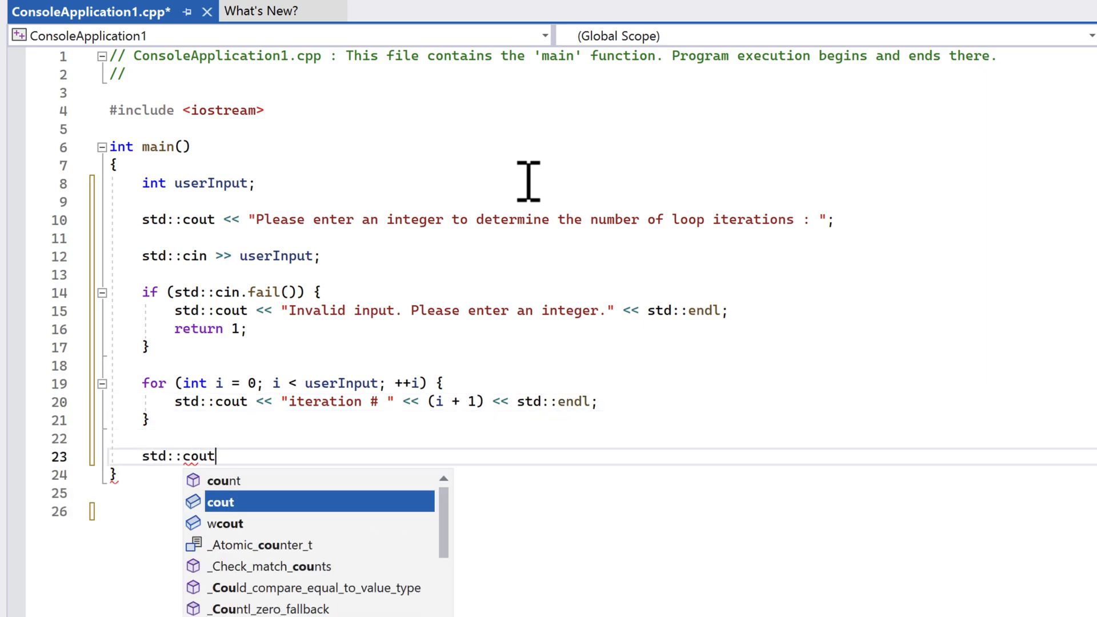
pyautogui.write('<< "All done" << std::endl;')
pyautogui.write('retu')
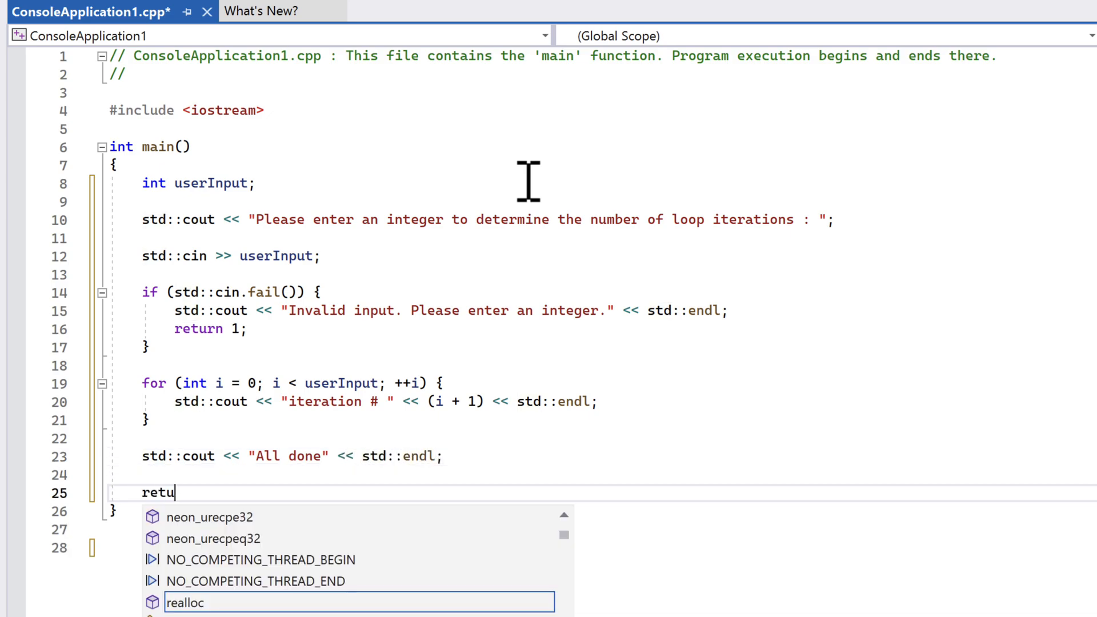
pyautogui.write('rn 0;')
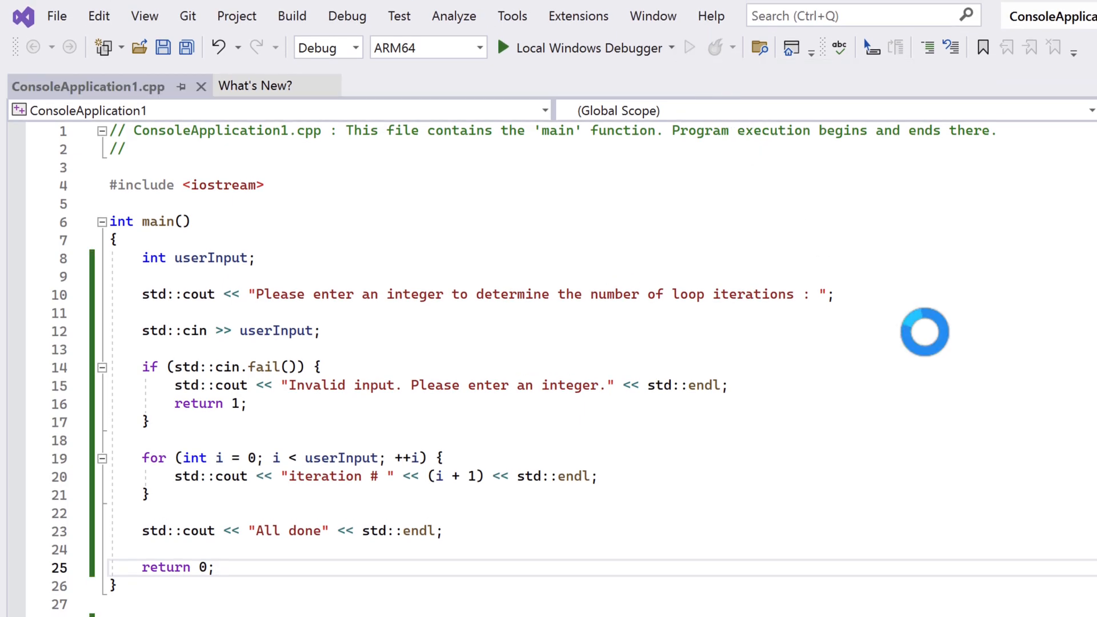
# - Run the program in the console, answer the prompt with 'p', then rerun and enter 9
pyautogui.click(503, 48)
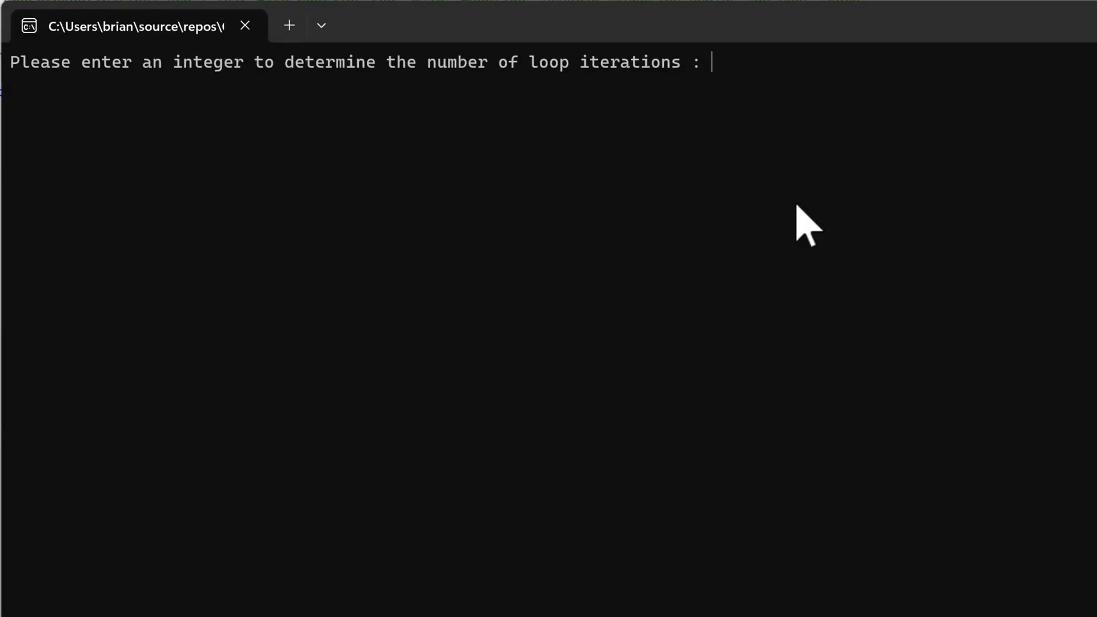
pyautogui.moveTo(818, 77)
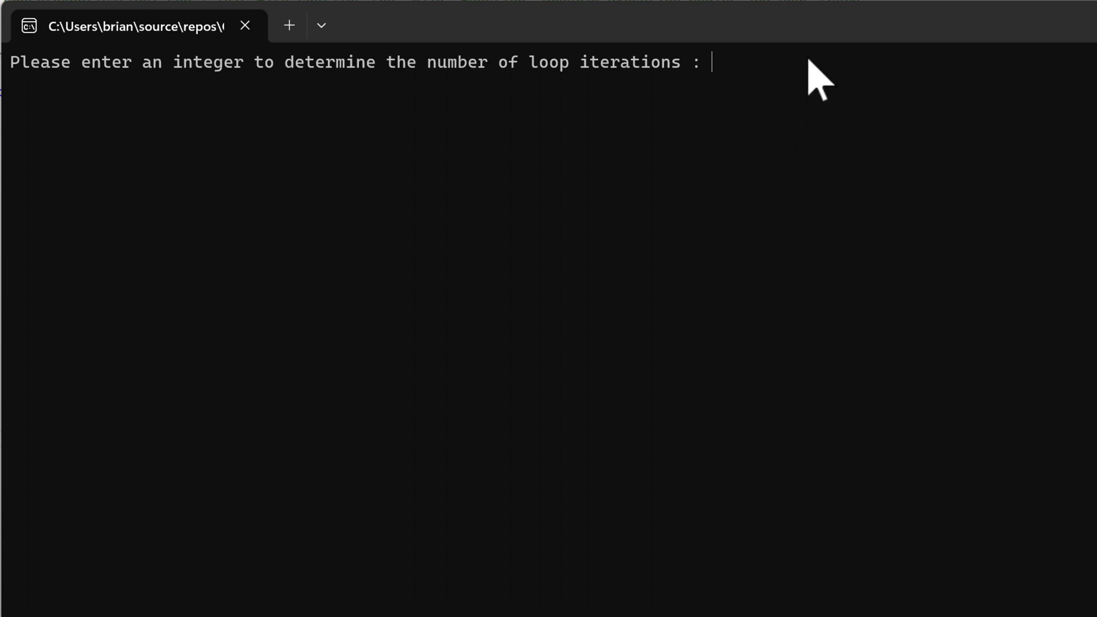
pyautogui.write('p')
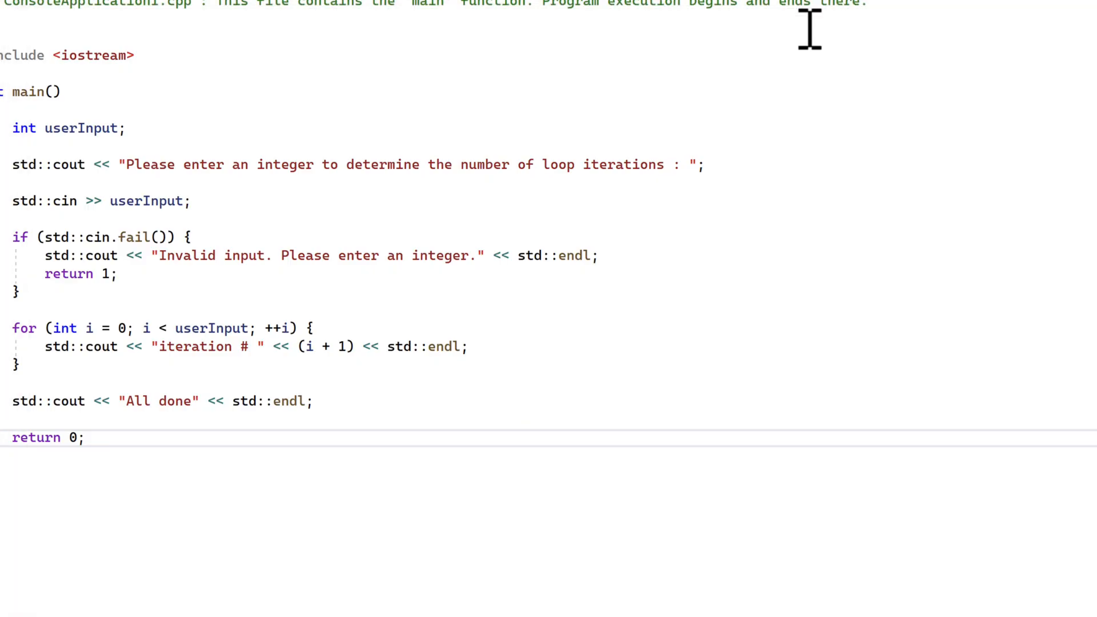
pyautogui.press('F5')
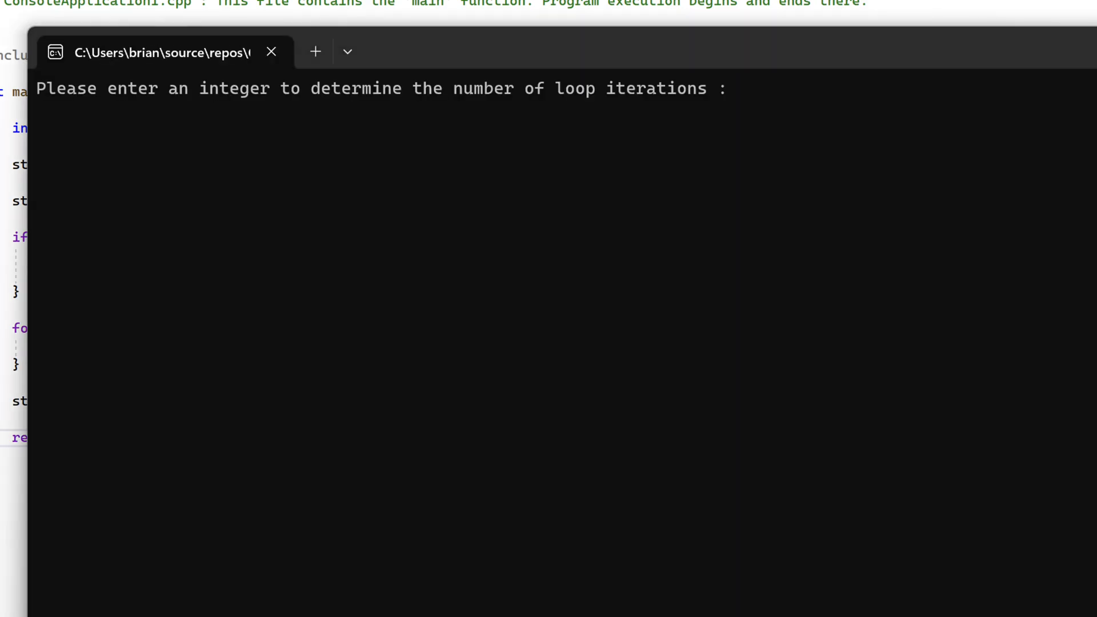
pyautogui.write('9')
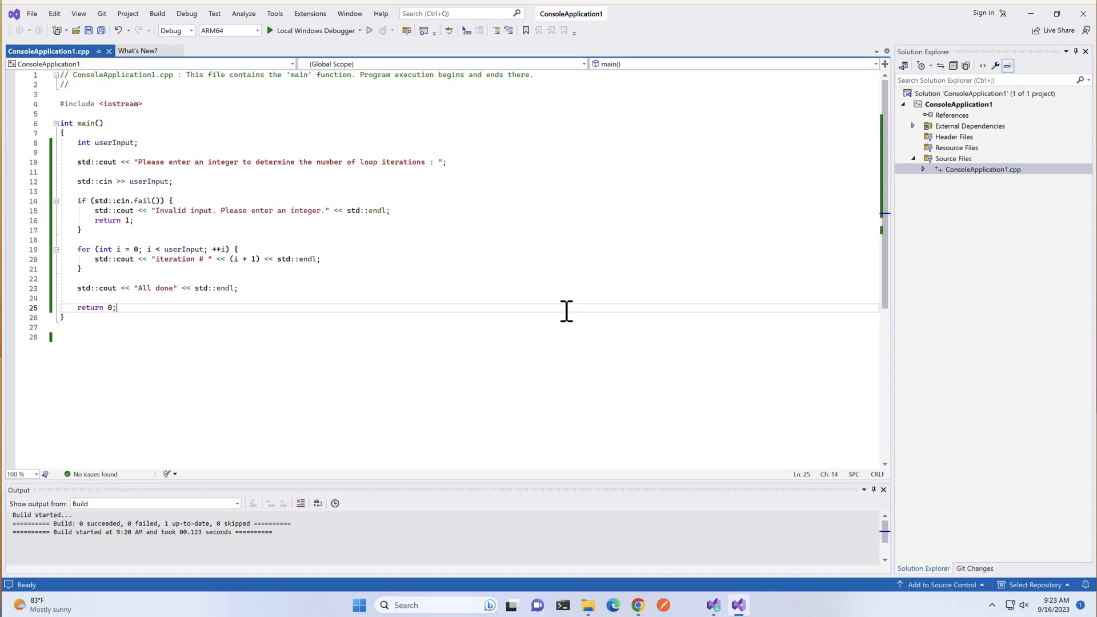
pyautogui.moveTo(78, 13)
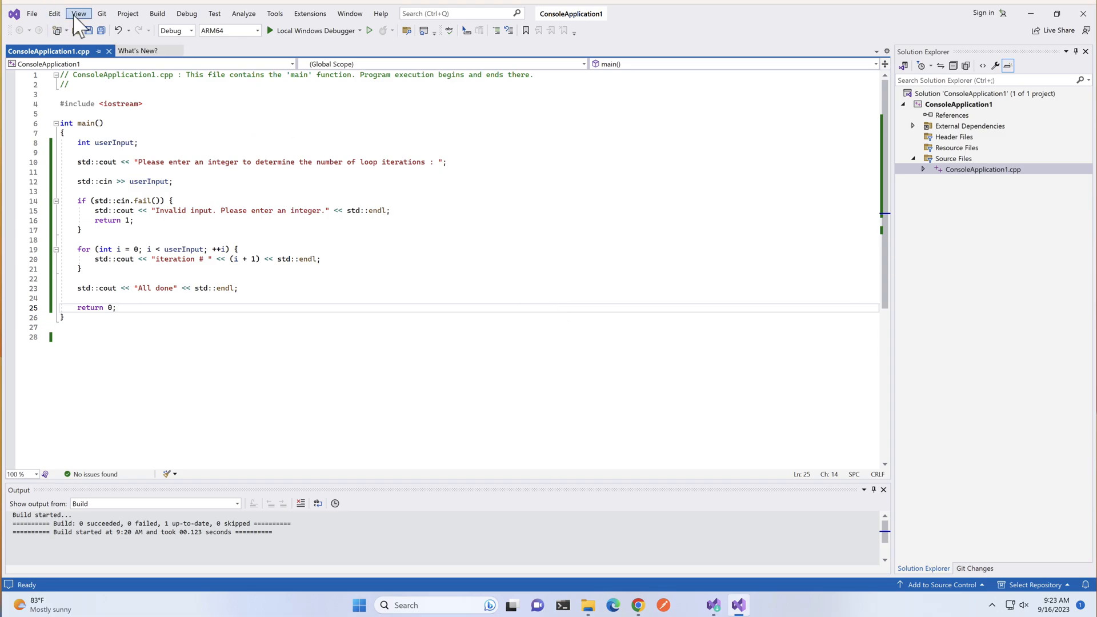
# - Open the Developer PowerShell terminal from the View menu
pyautogui.click(78, 13)
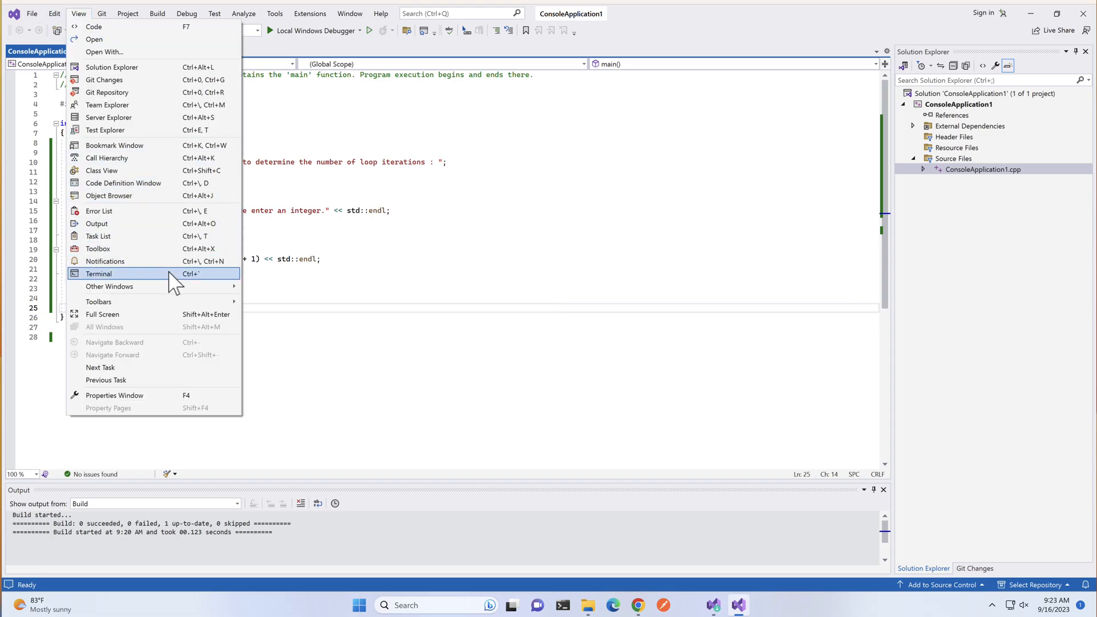
pyautogui.click(98, 273)
pyautogui.write('di')
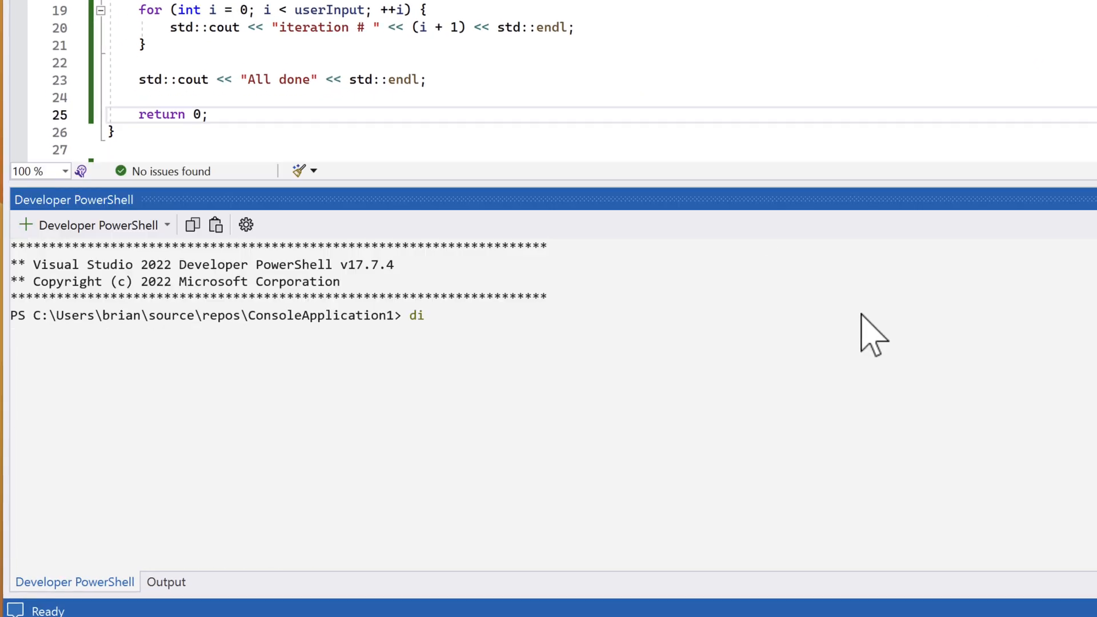
# - List the project folder and cd into ARM64\Debug to find ConsoleApplication1.exe
pyautogui.press('Return')
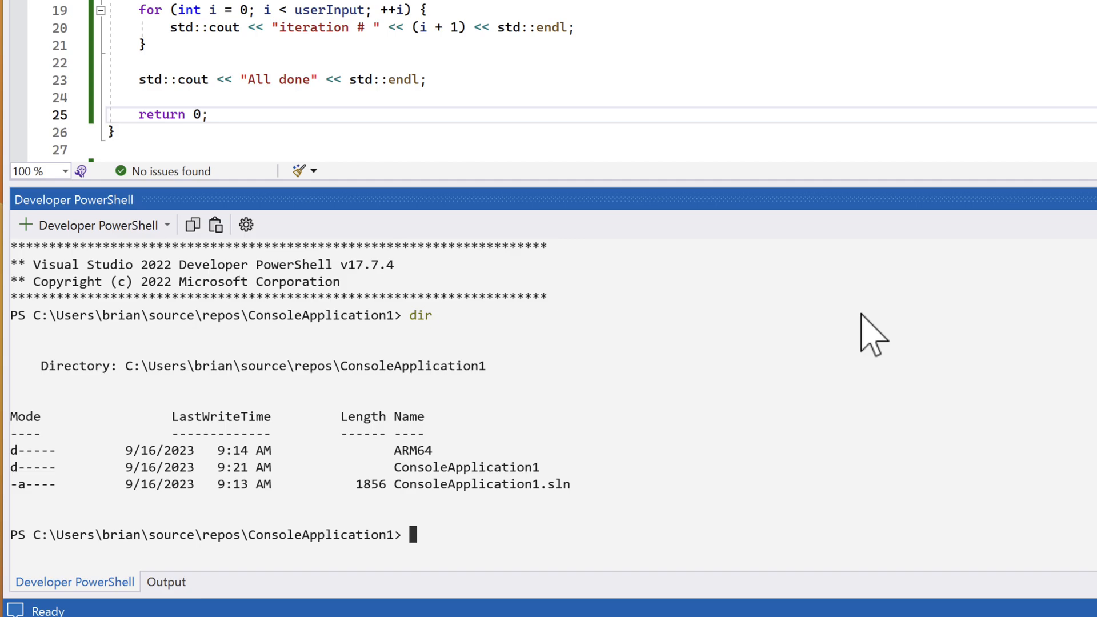
pyautogui.write('c')
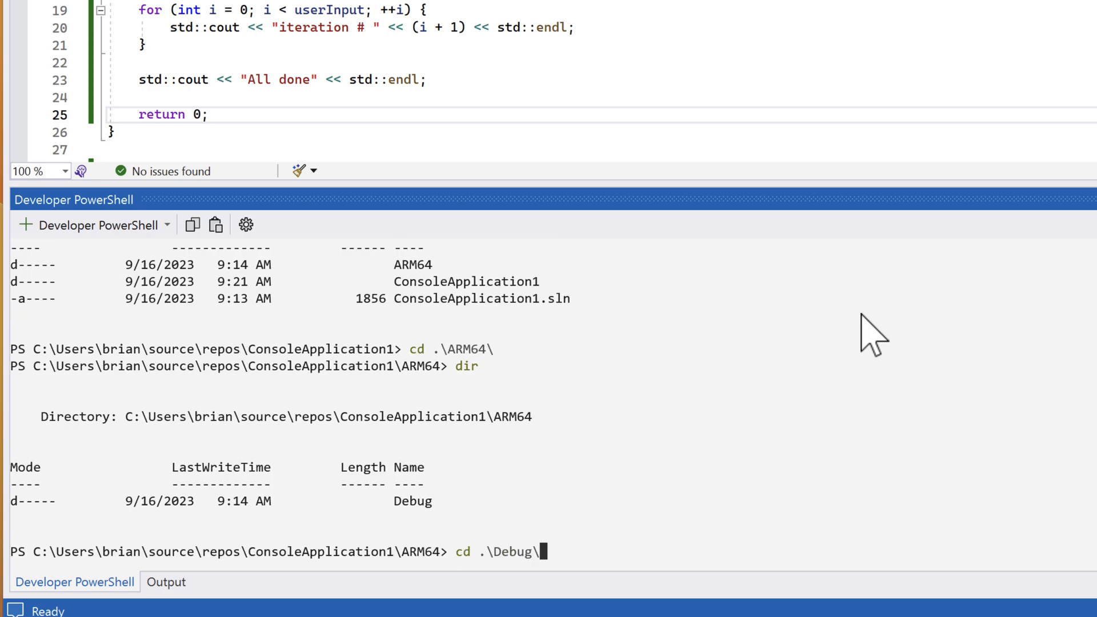
pyautogui.press('Return')
pyautogui.write('dir')
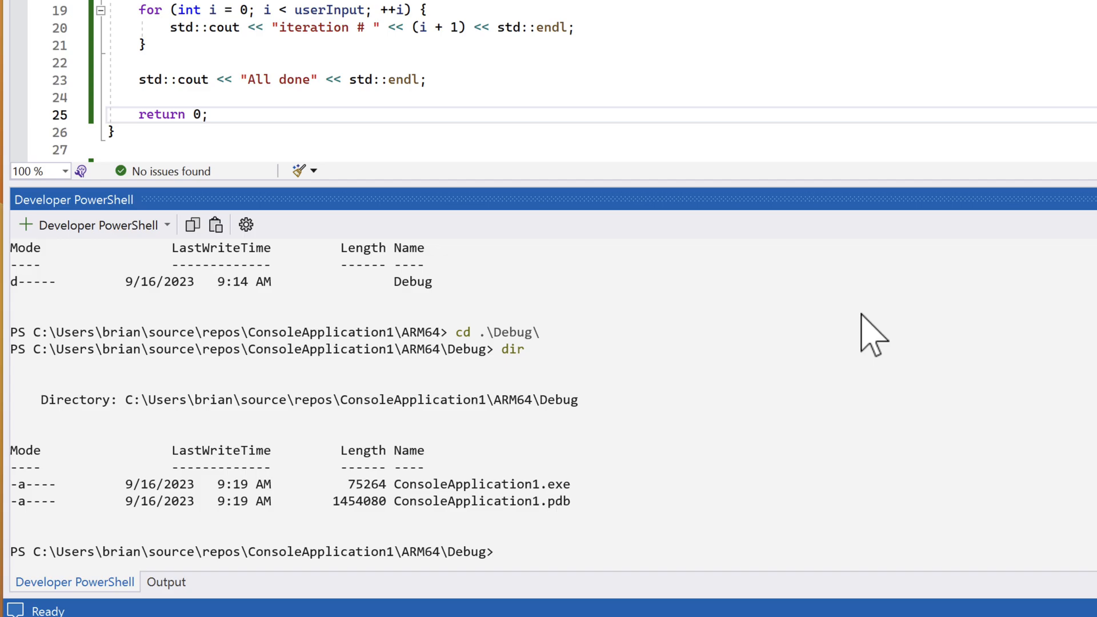
pyautogui.write('Con')
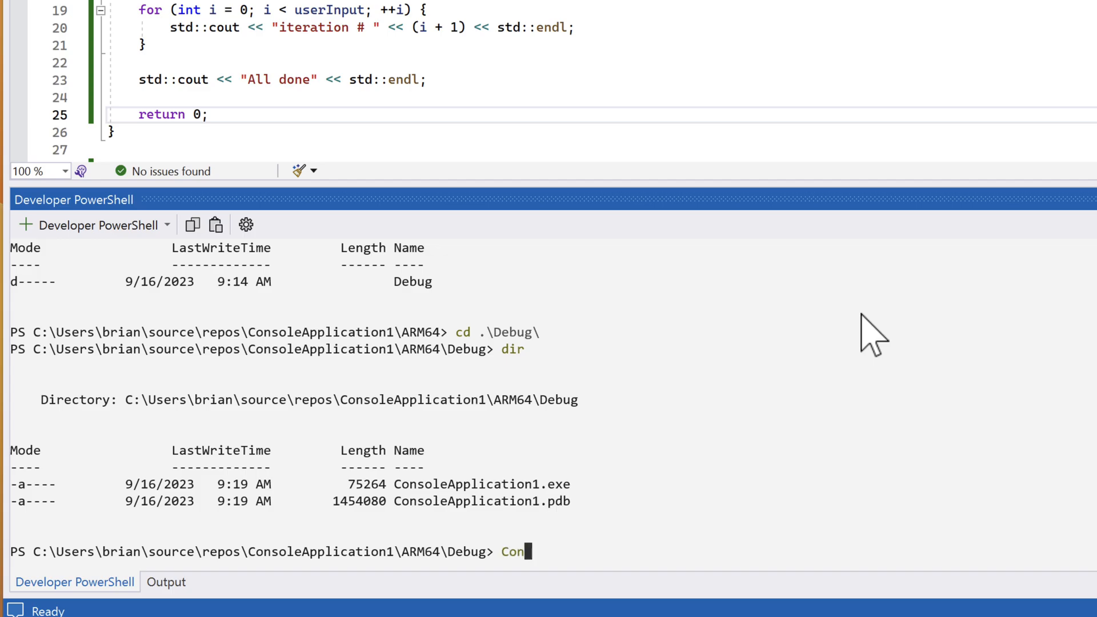
# - Run .\ConsoleApplication1.exe, see the invalid-input error, then rerun it entering 12
pyautogui.press('Return')
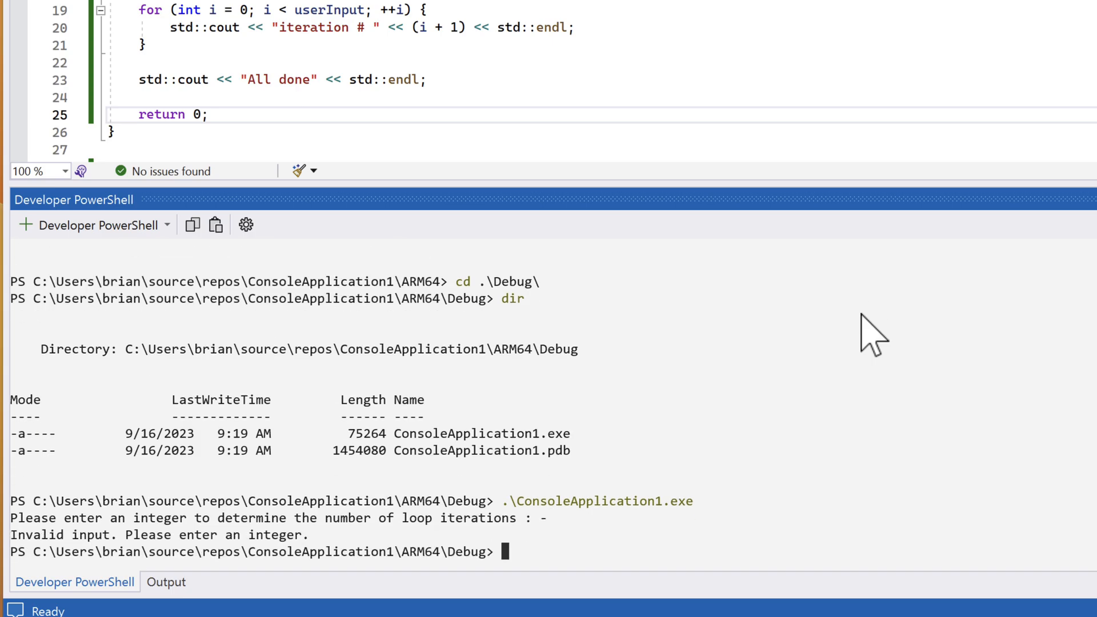
pyautogui.write('.\\ConsoleApplication1.exe')
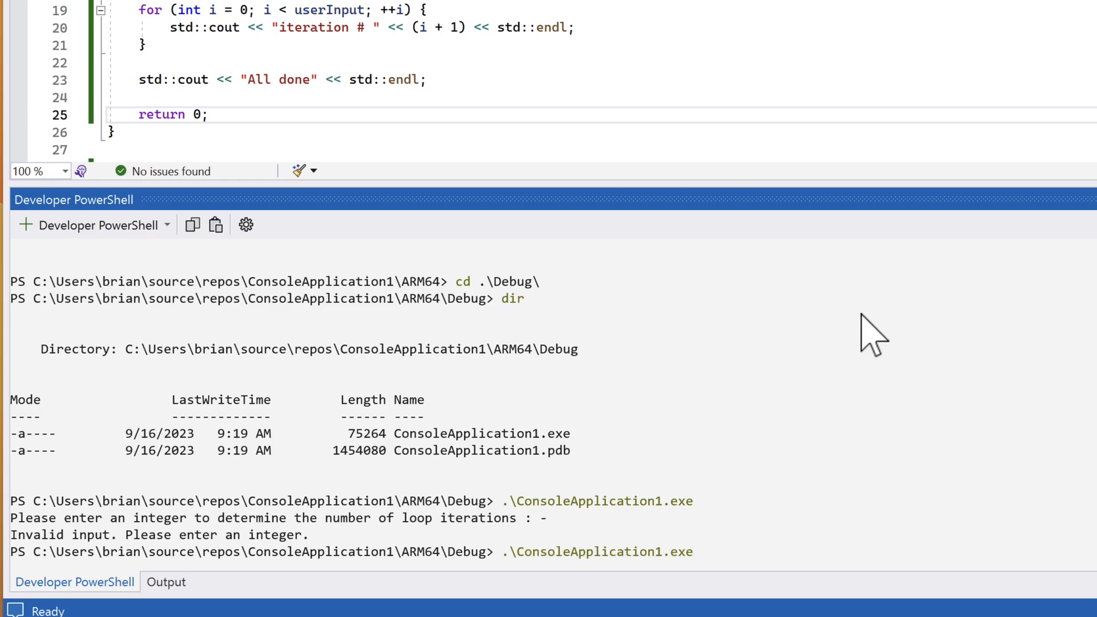
pyautogui.write('12')
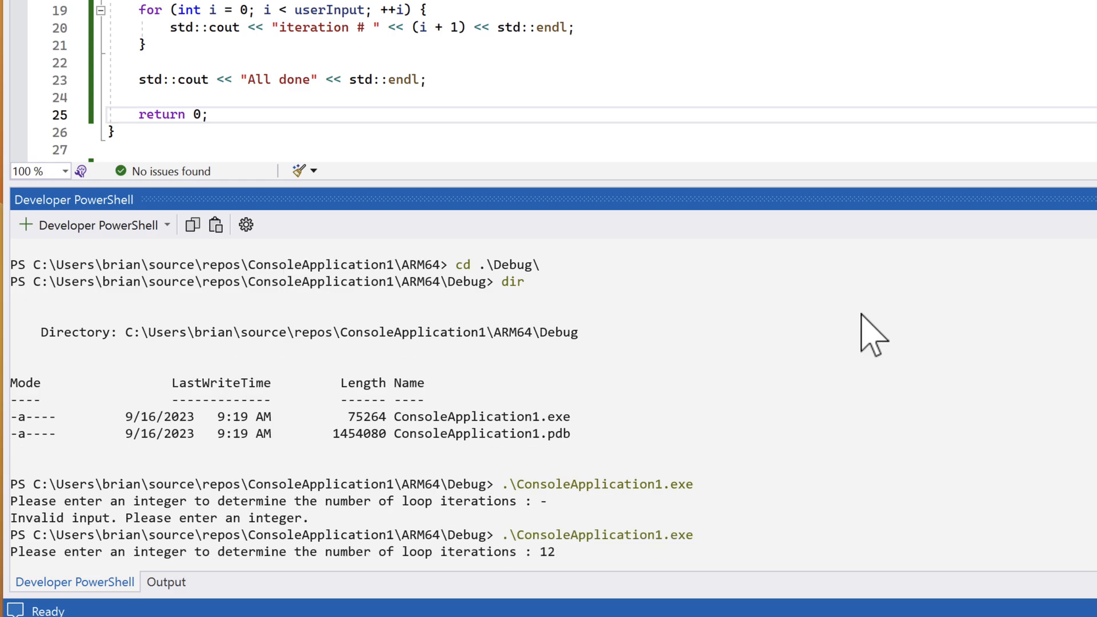